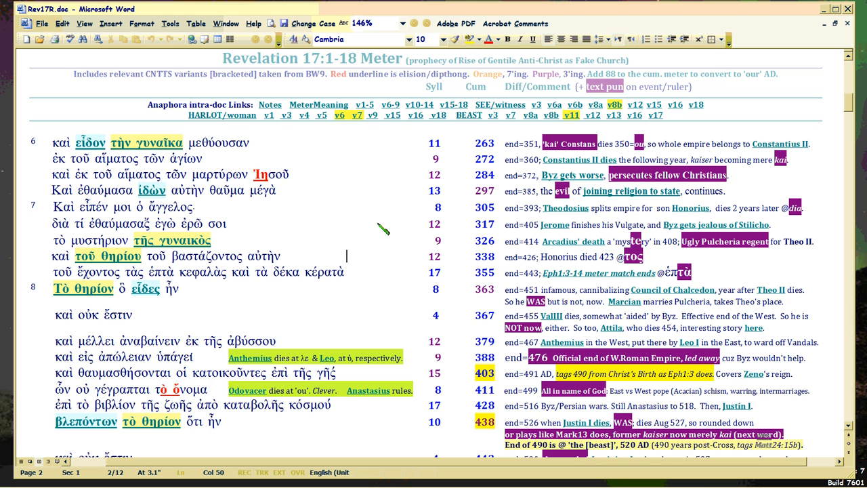
mouse_move(316, 187)
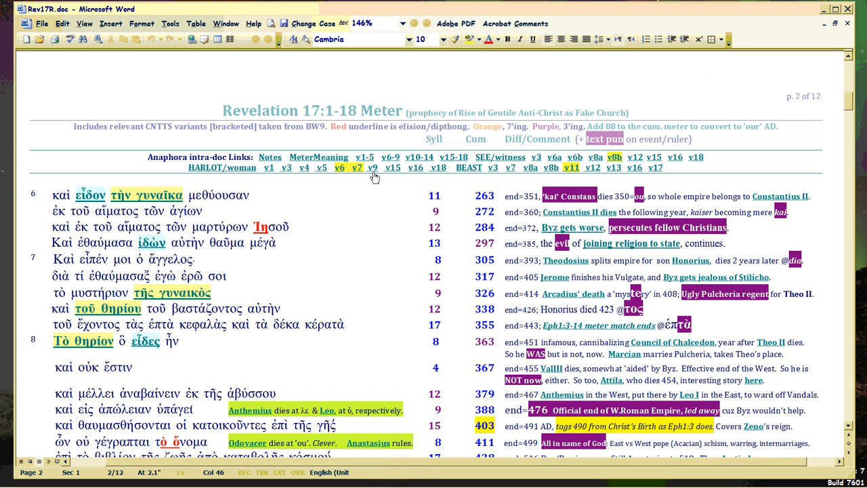
Scroll down to the verse 7–9 meter rows, through cumulative 487
scroll("down", 3)
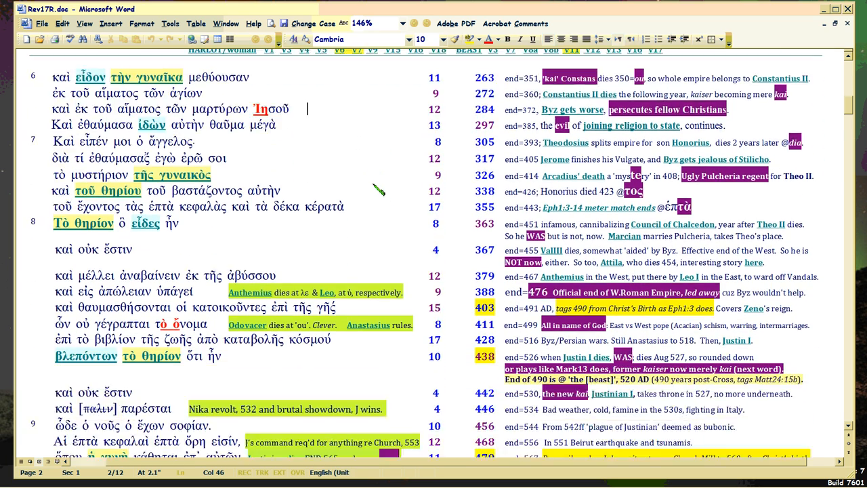
scroll("down", 3)
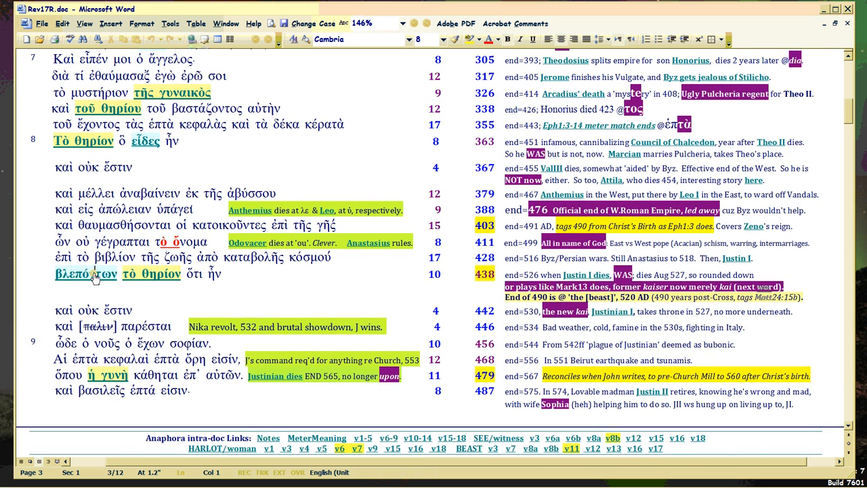
Scroll further to show verse 10's opening rows, cumulative 492 and 496
scroll("down", 3)
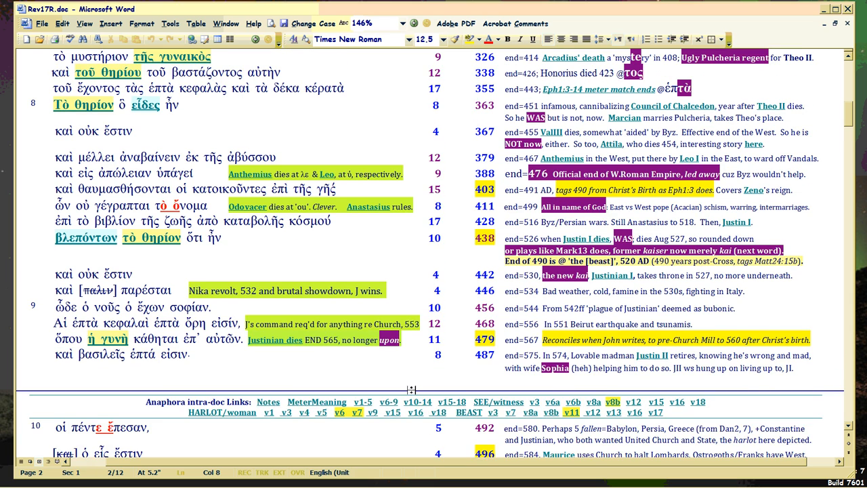
Scroll the view to show verses 6 through 9, cumulative 263 to 468
scroll("down", 3)
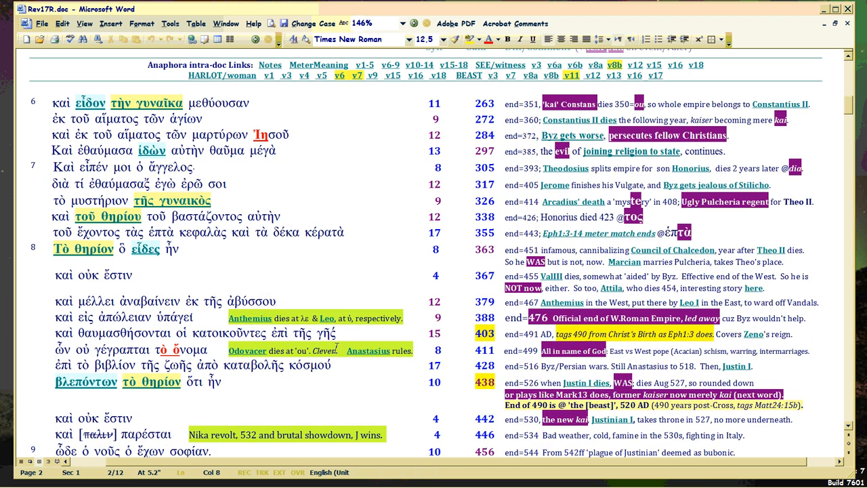
scroll("down", 3)
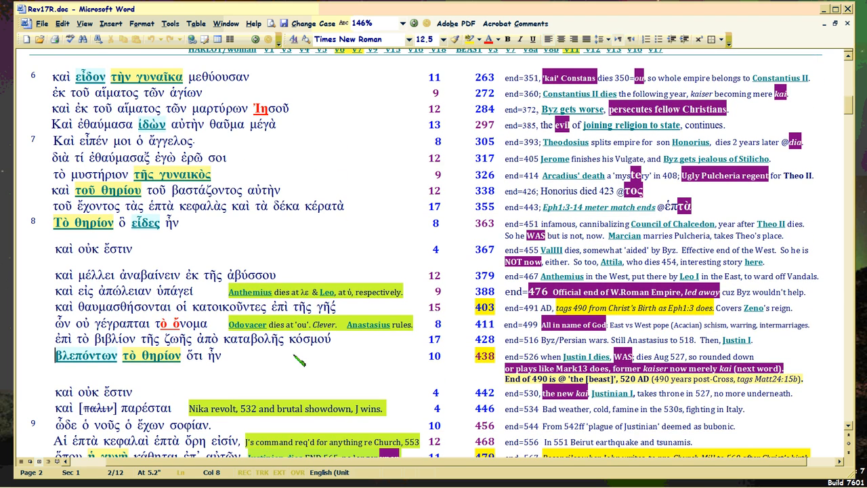
mouse_move(299, 368)
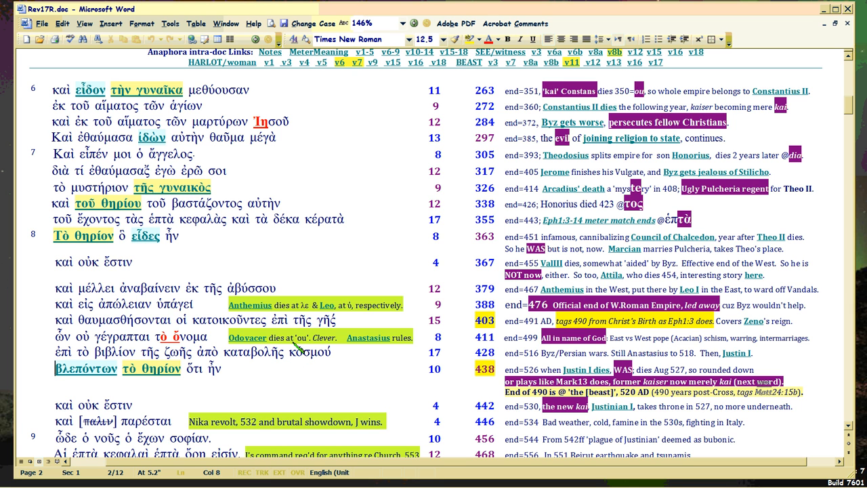
Scroll up to page 1's verse 3–5 rows, cumulative 123 to 252
scroll("up", 3)
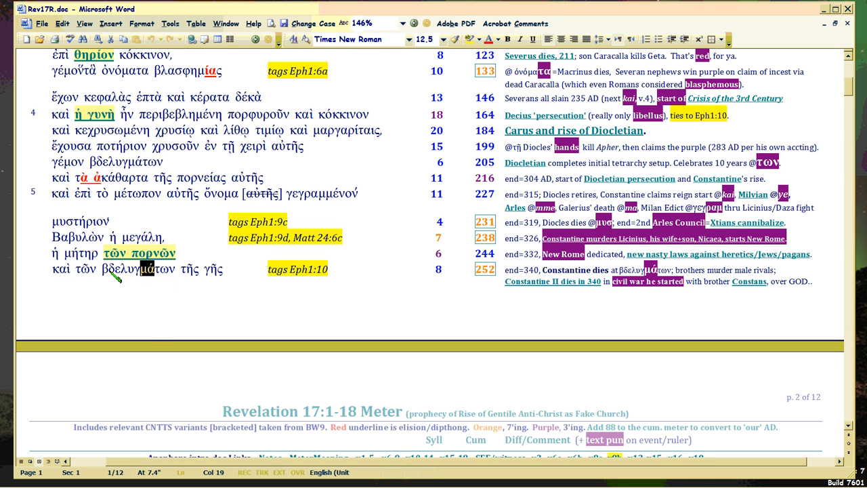
mouse_move(168, 287)
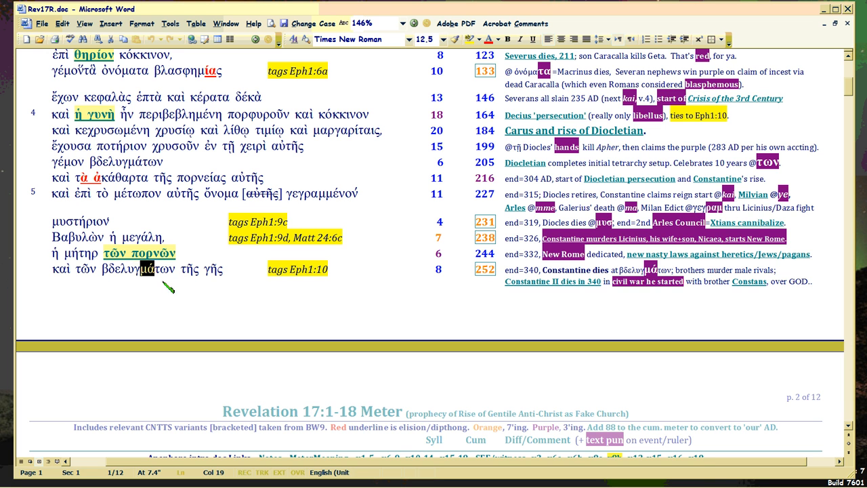
mouse_move(166, 278)
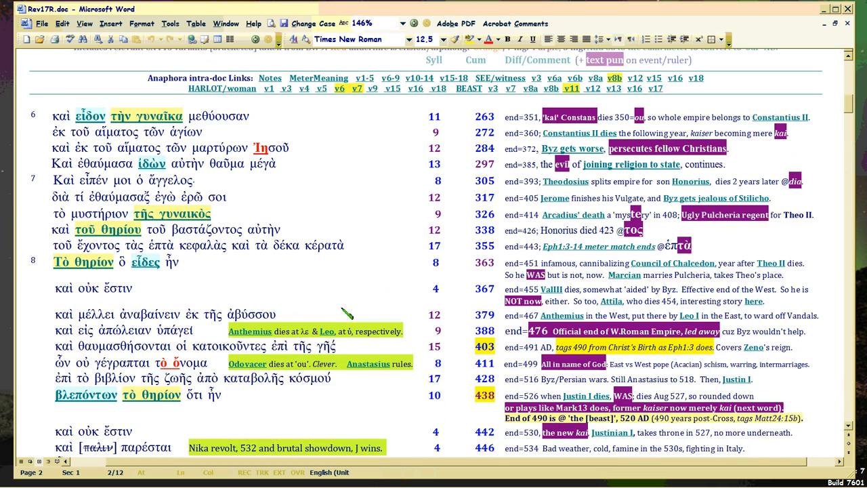
mouse_move(346, 298)
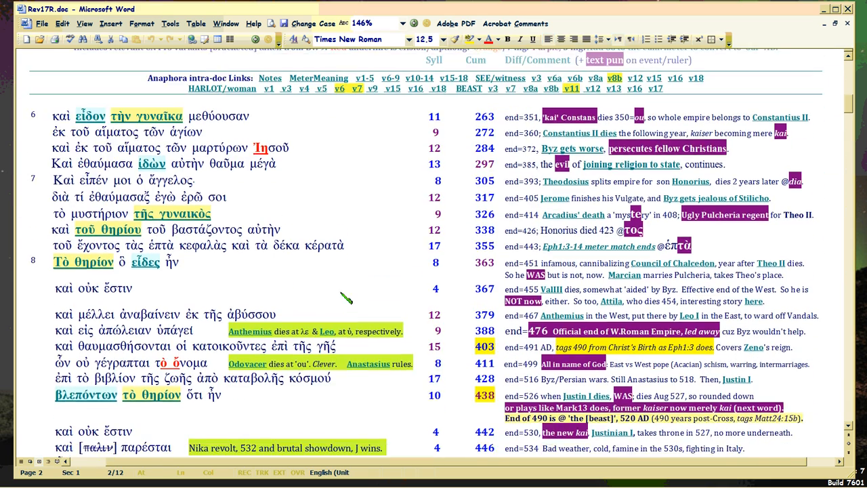
mouse_move(359, 302)
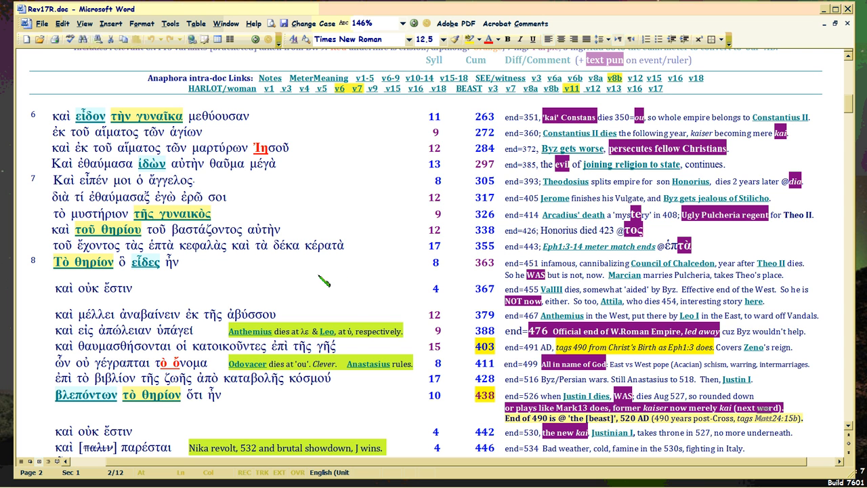
mouse_move(314, 280)
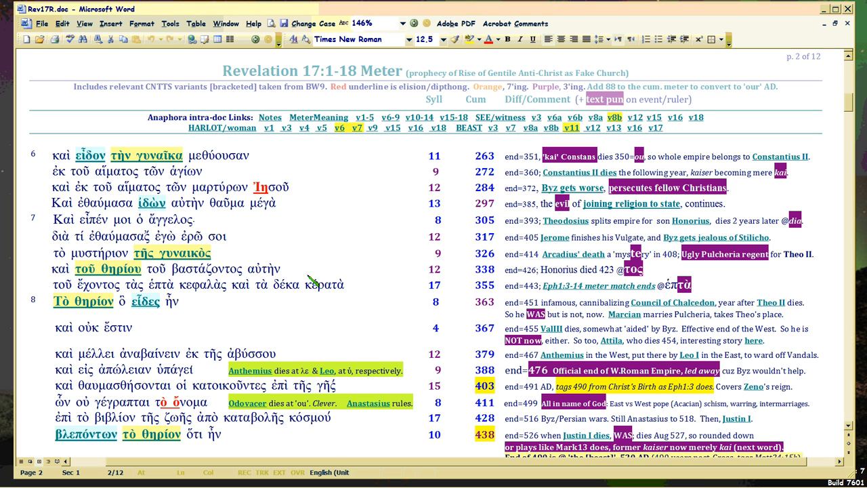
mouse_move(244, 237)
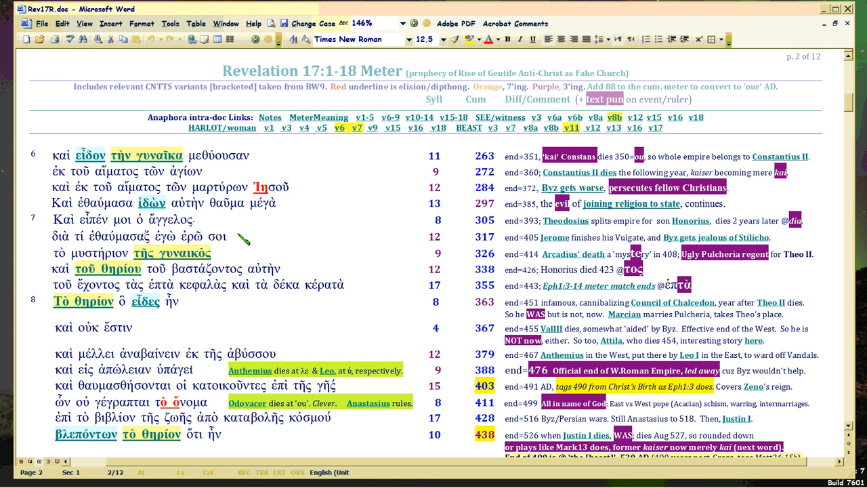
mouse_move(348, 287)
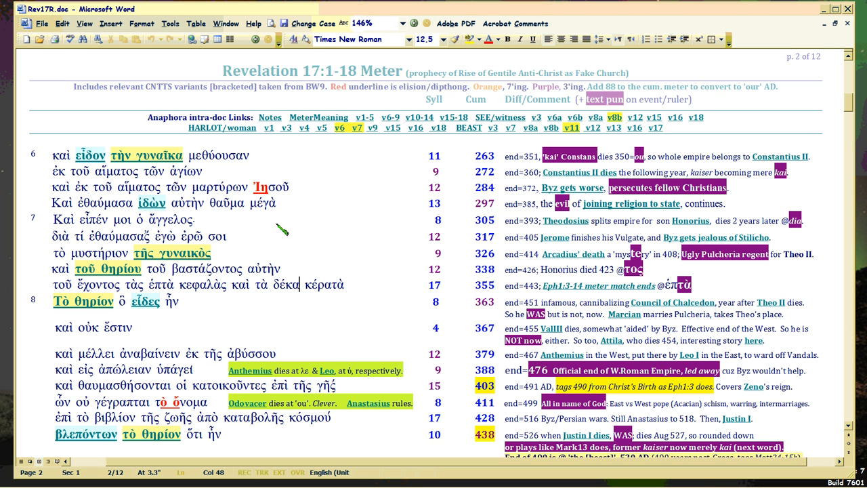
mouse_move(343, 195)
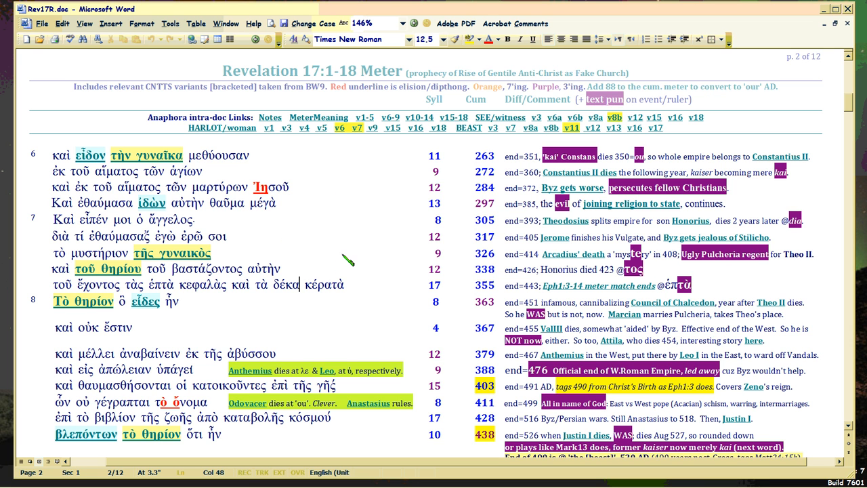
mouse_move(398, 183)
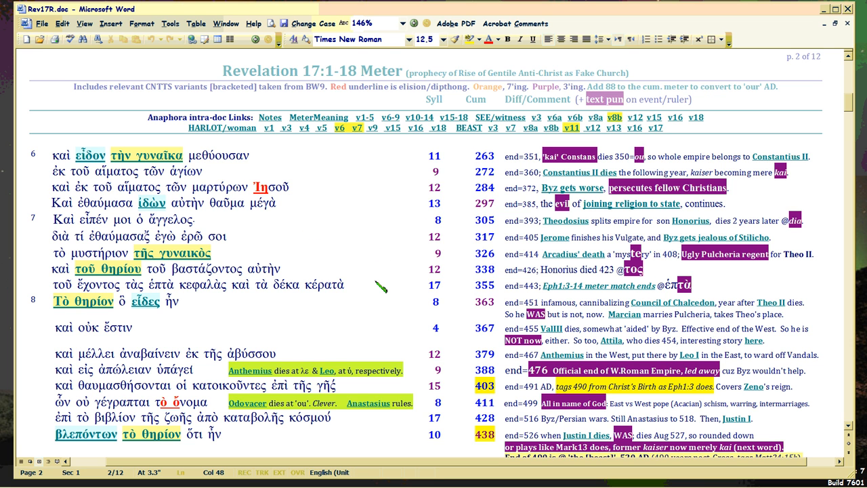
mouse_move(291, 239)
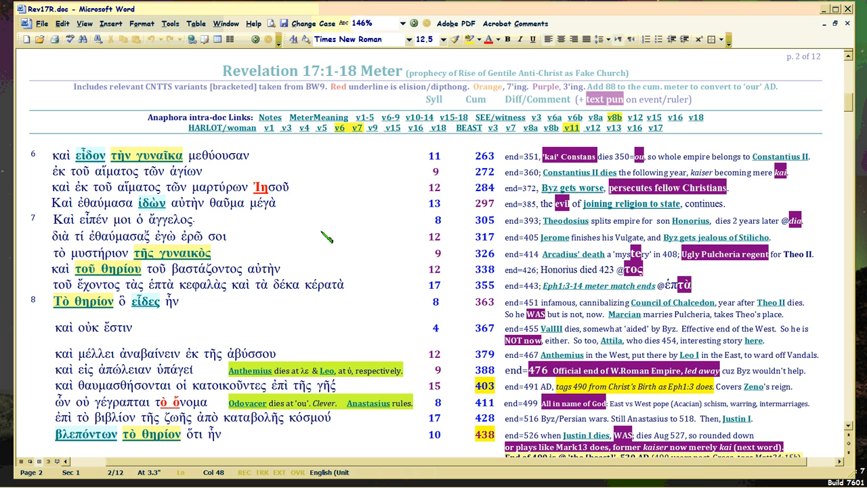
left_click(299, 284)
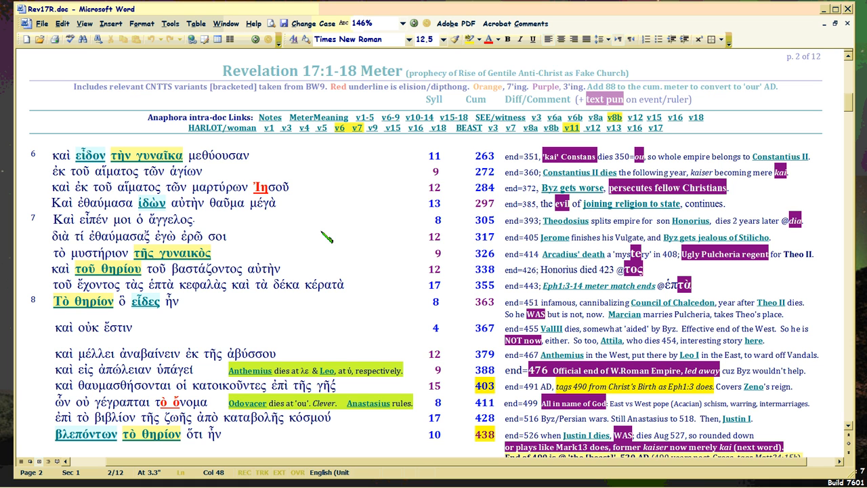
mouse_move(360, 403)
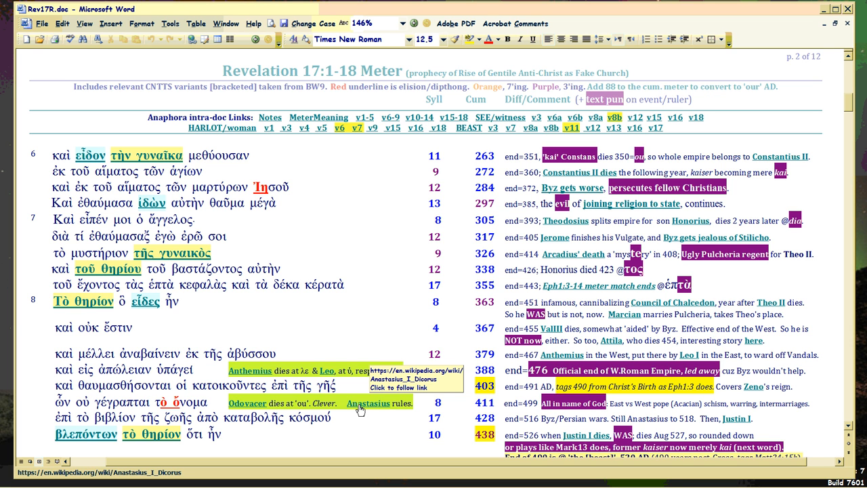
left_click(298, 284)
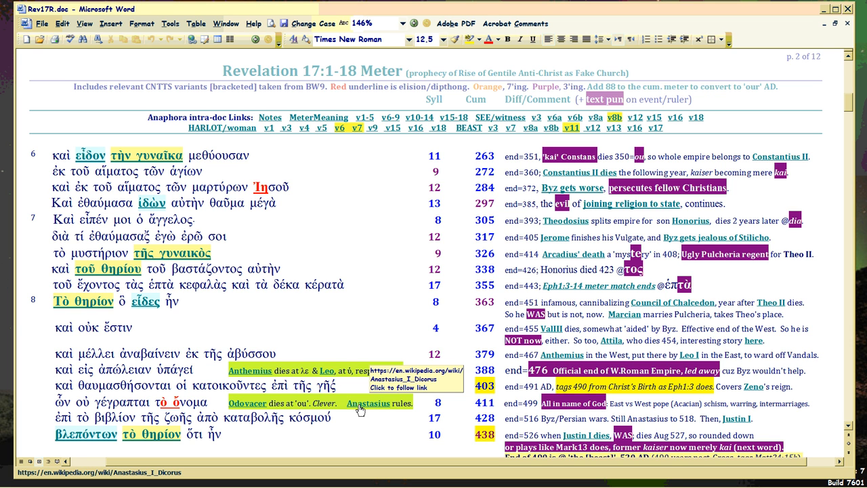
mouse_move(372, 412)
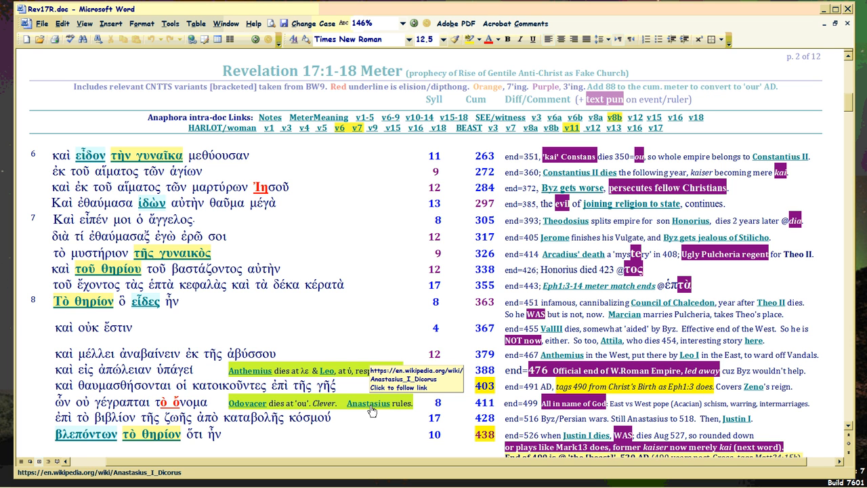
left_click(299, 284)
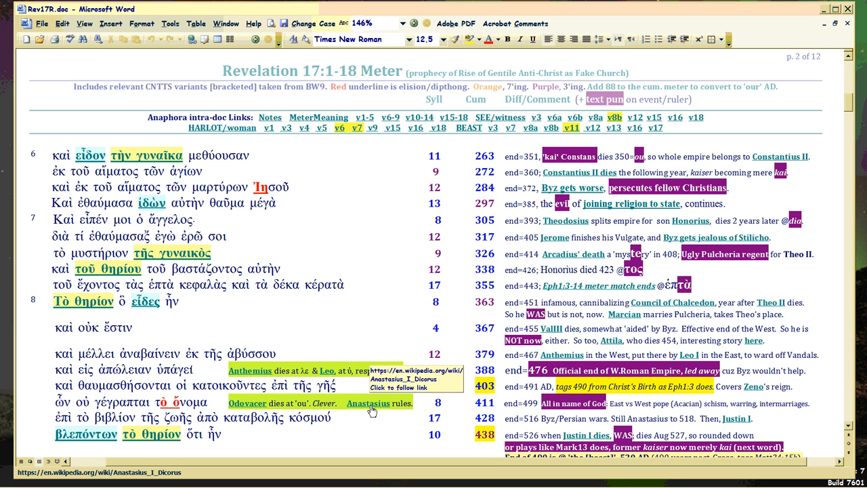
left_click(298, 284)
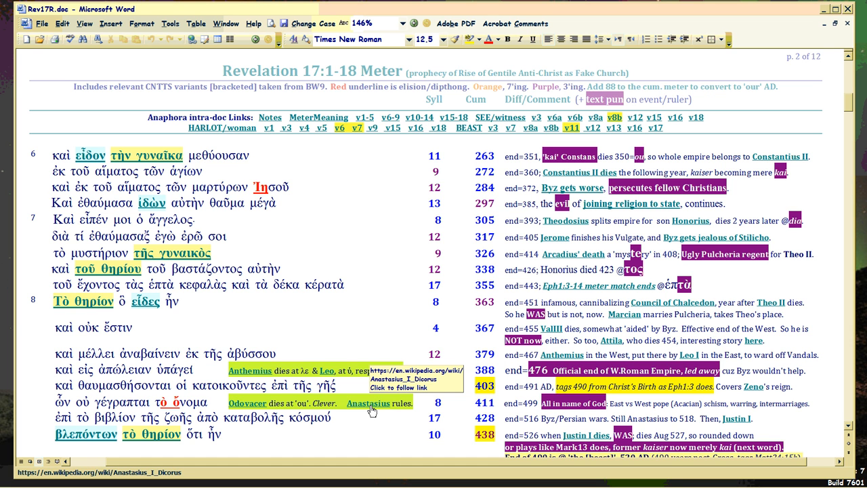
left_click(298, 284)
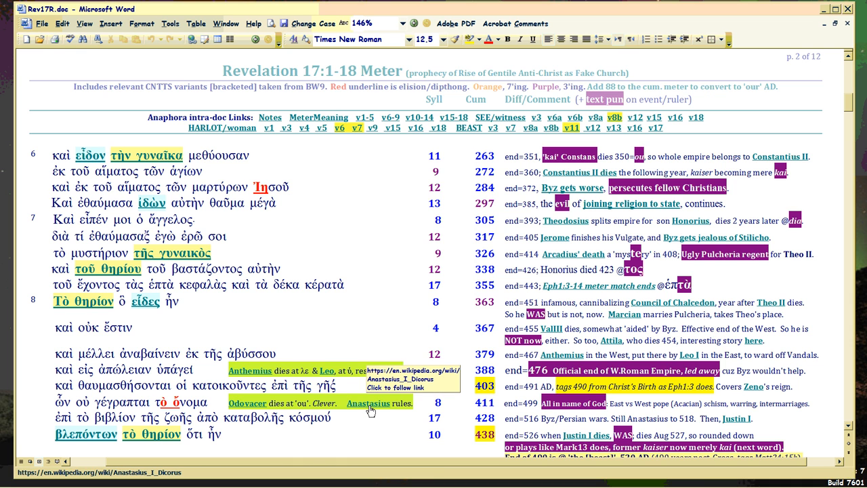
left_click(299, 284)
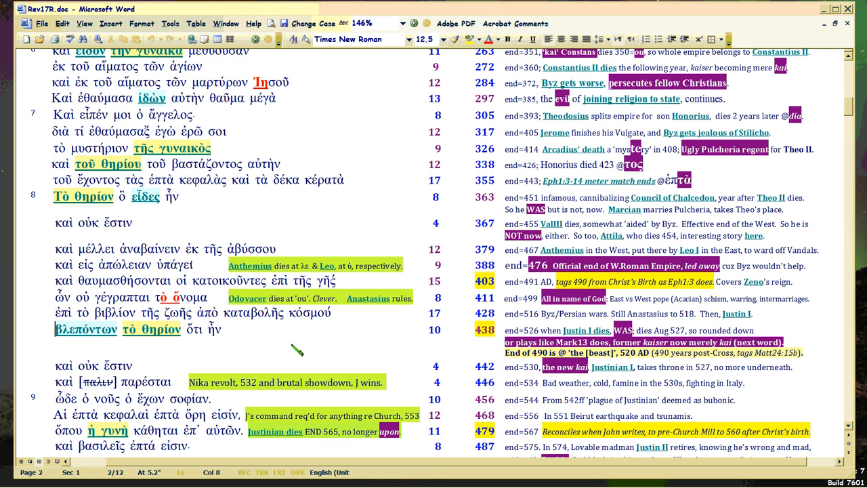
mouse_move(371, 311)
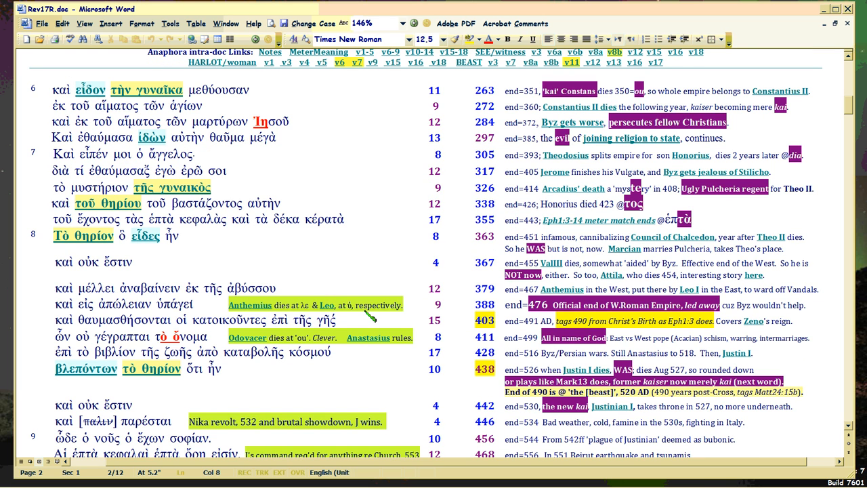
left_click(57, 368)
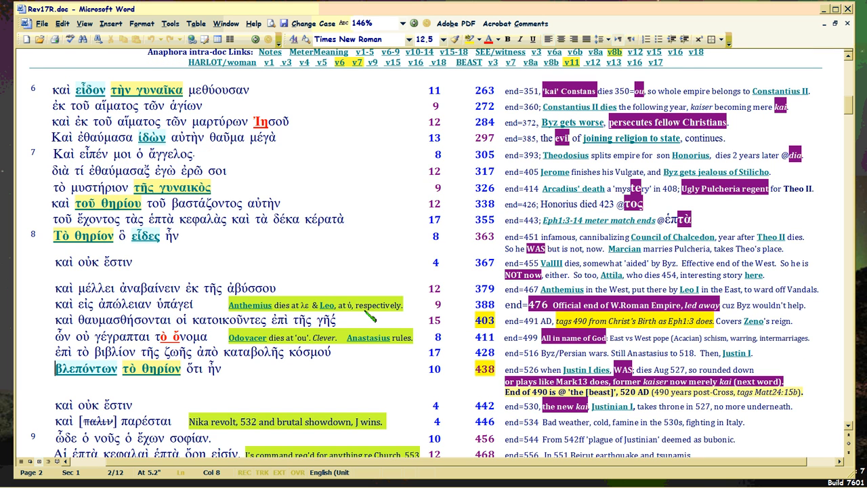
mouse_move(403, 361)
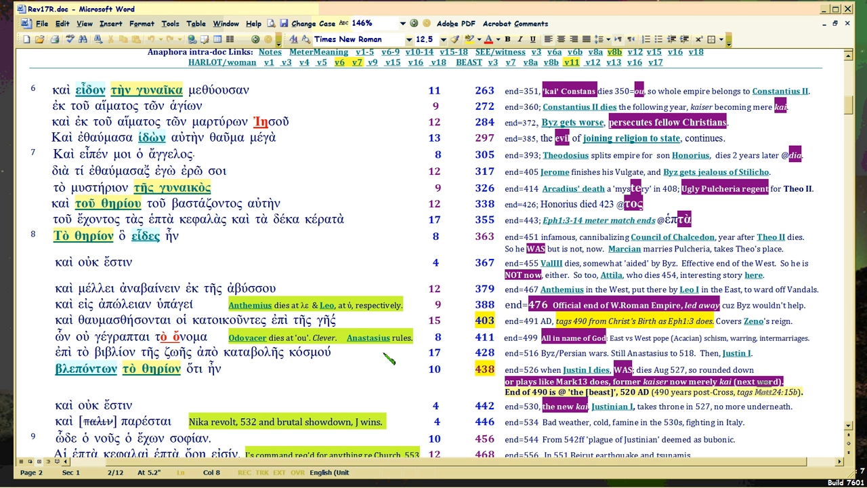
left_click(57, 369)
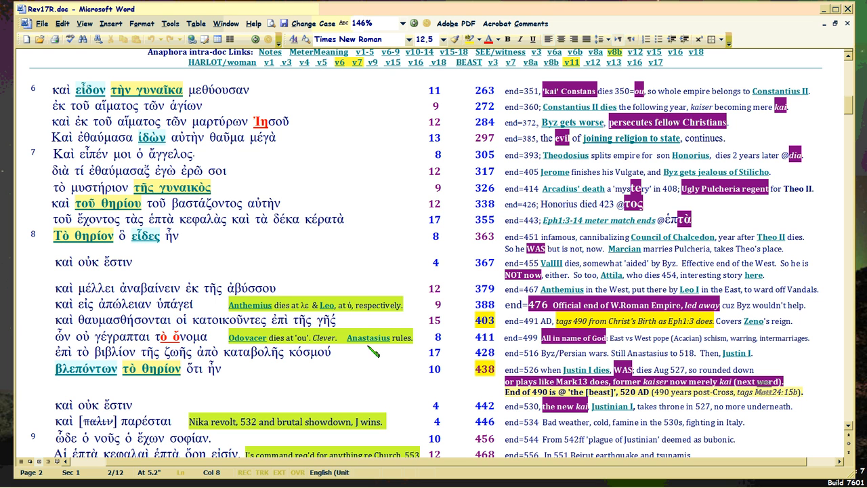
mouse_move(368, 337)
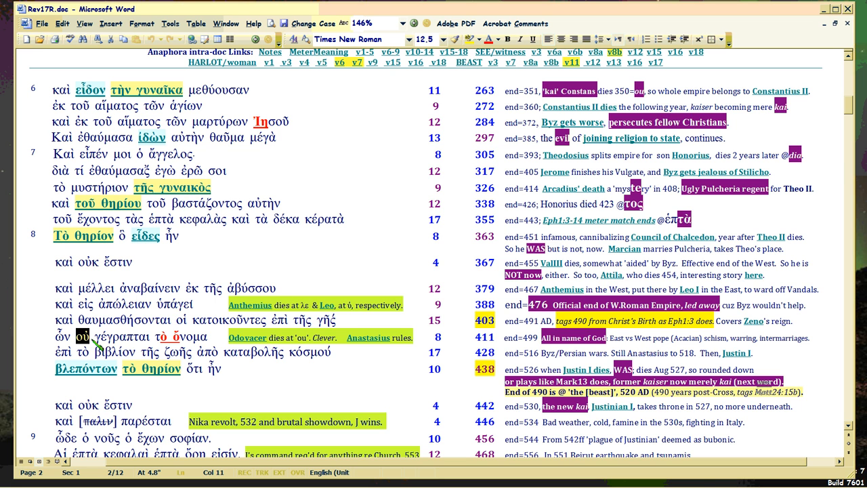
mouse_move(368, 338)
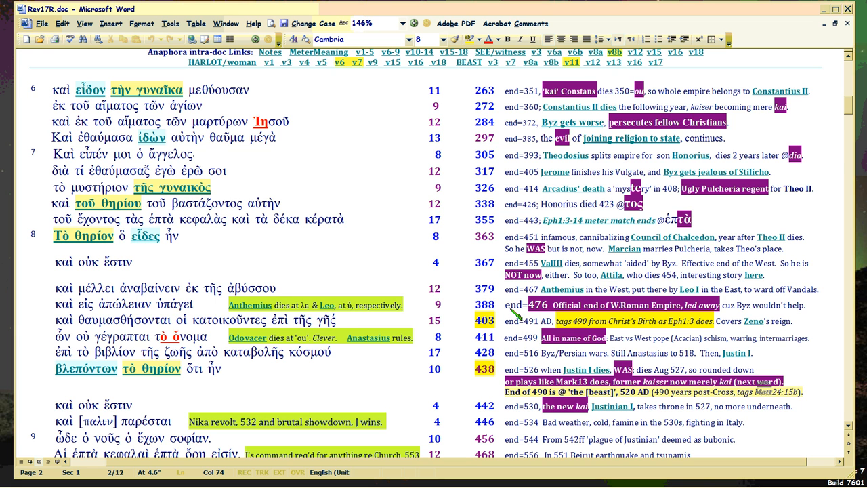
mouse_move(368, 337)
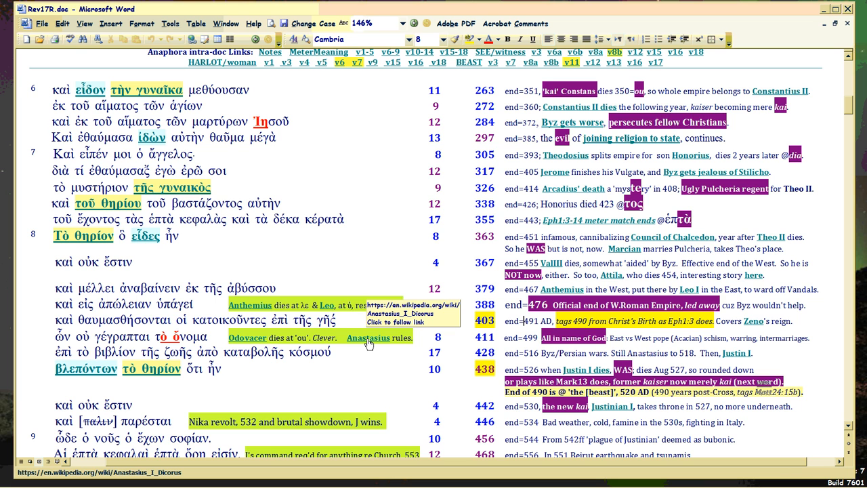
mouse_move(368, 344)
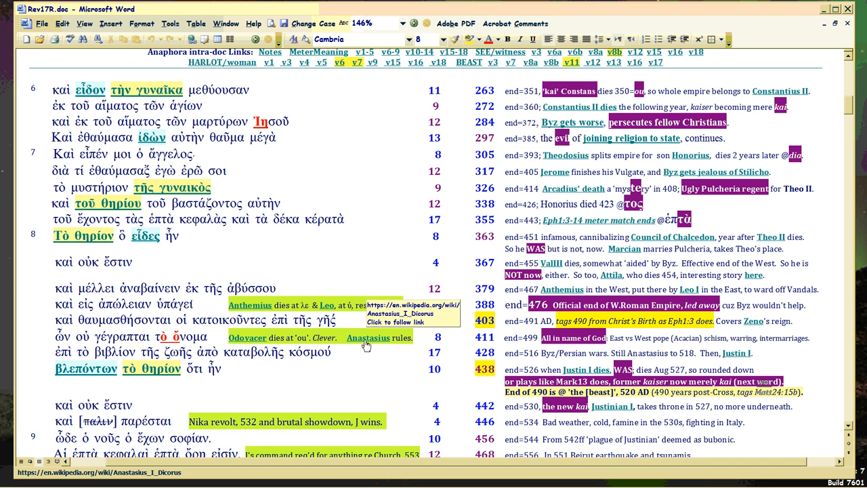
mouse_move(364, 346)
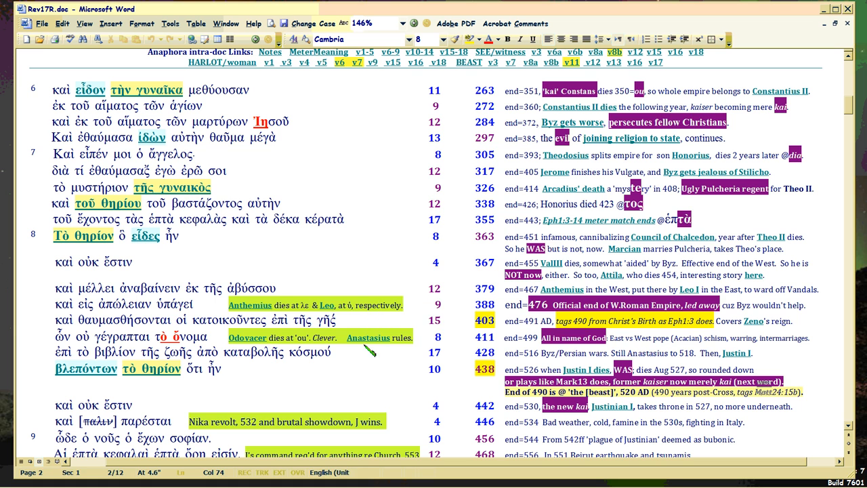
mouse_move(368, 337)
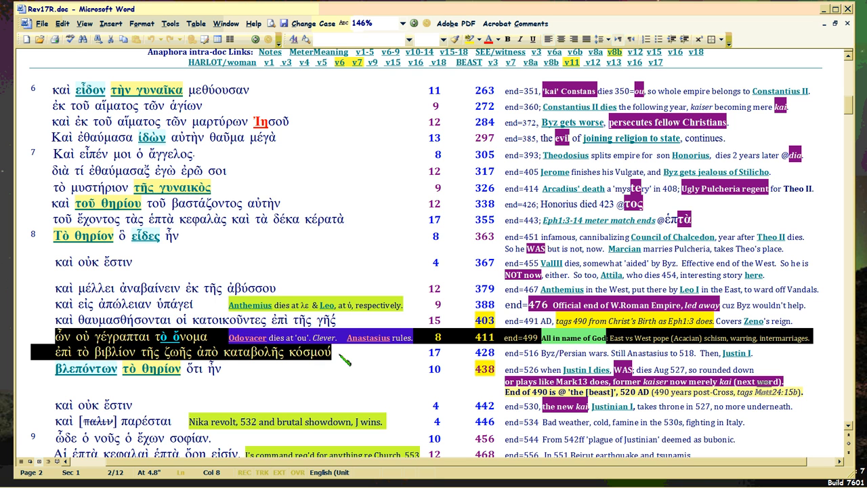
mouse_move(368, 337)
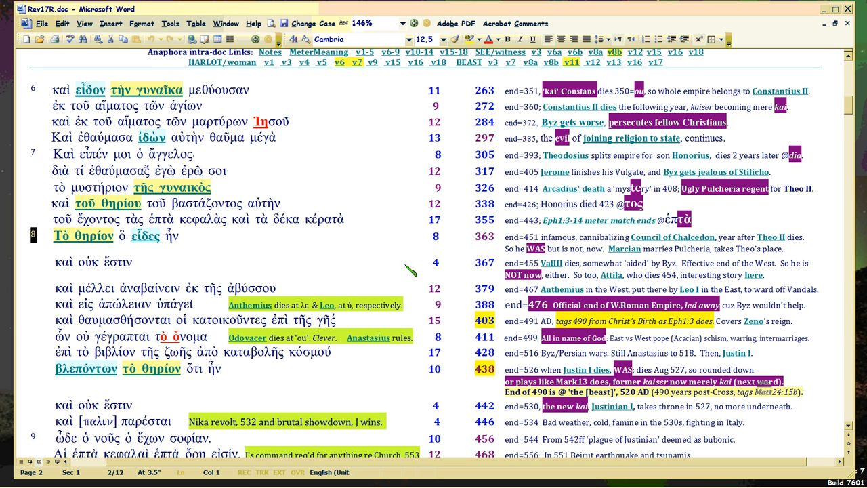
Scroll to page 1's verse 4–5 rows, cumulative 164 to 252, with Constantine notes
scroll("up", 3)
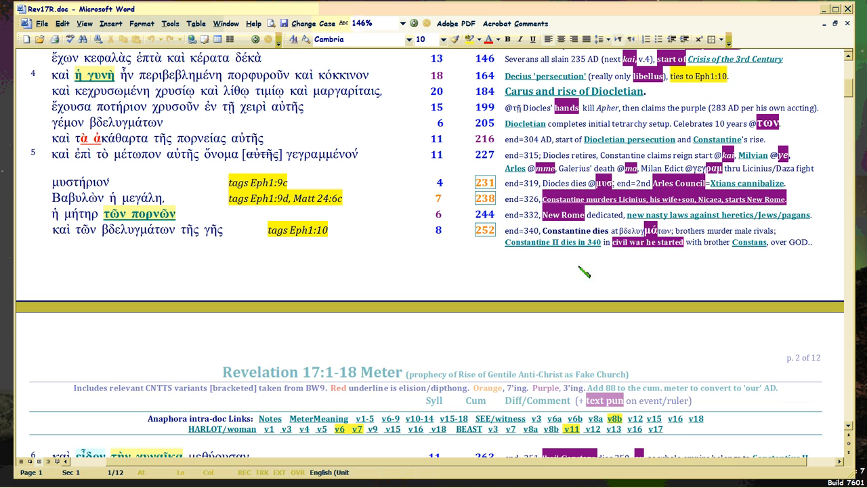
mouse_move(742, 264)
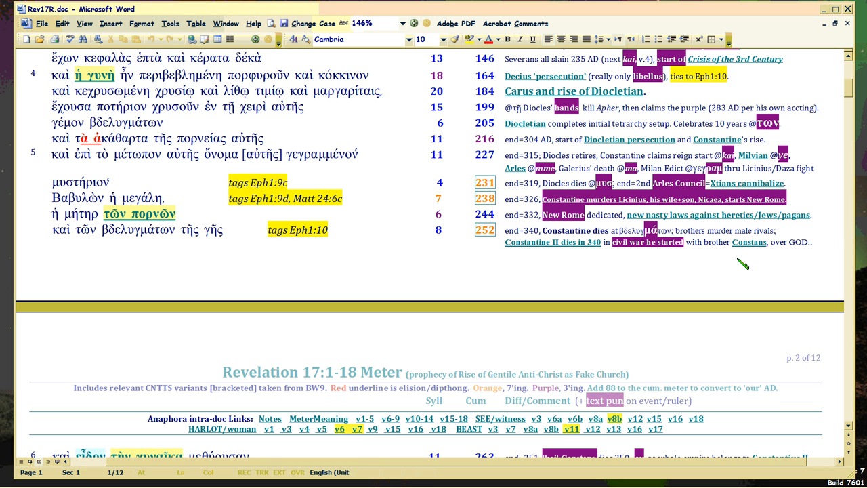
mouse_move(748, 242)
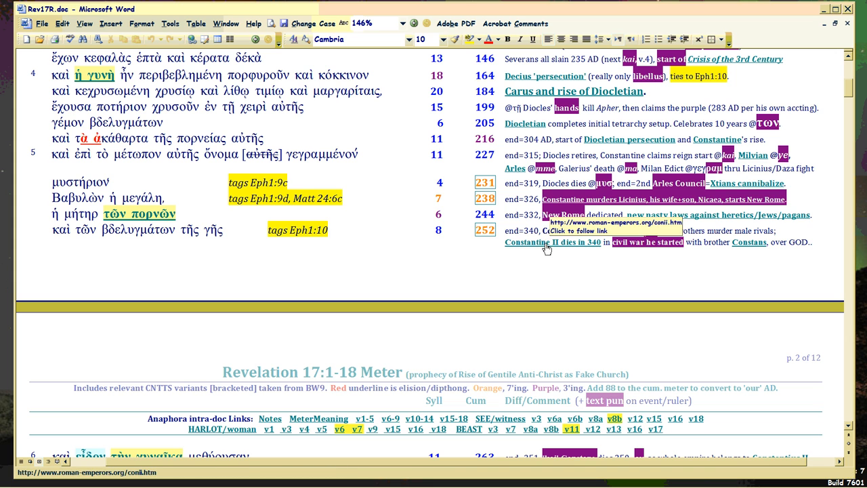
scroll("down", 3)
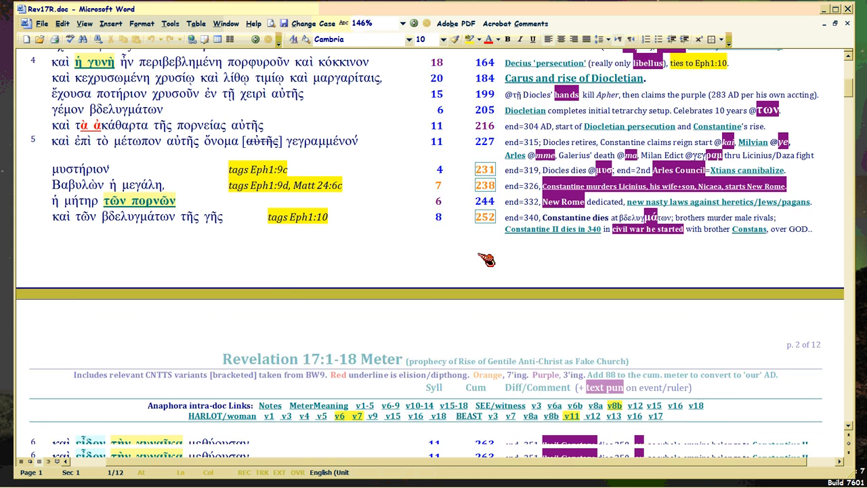
scroll("down", 3)
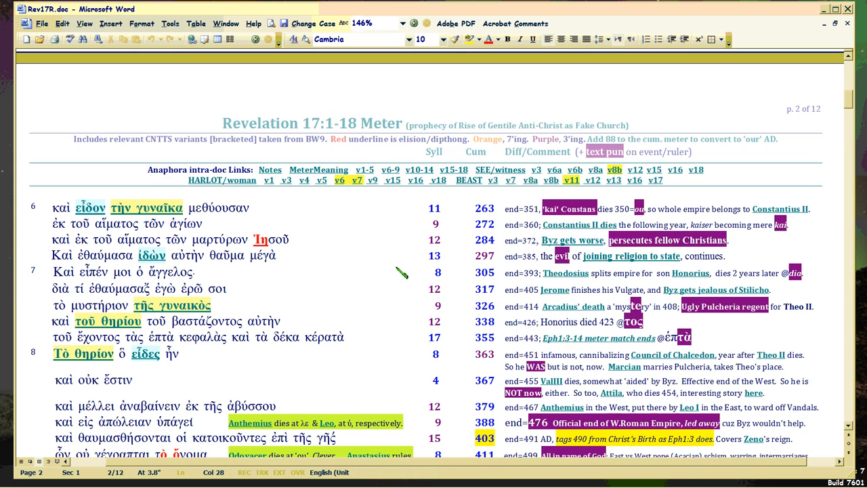
scroll("down", 3)
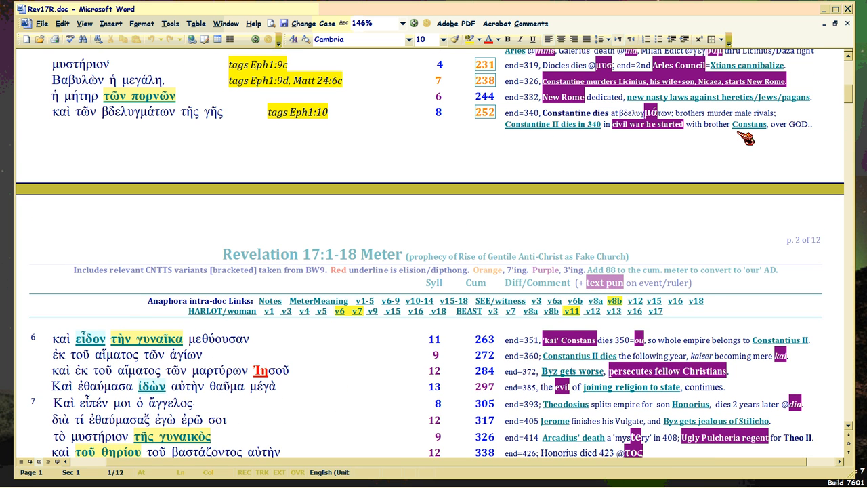
mouse_move(748, 124)
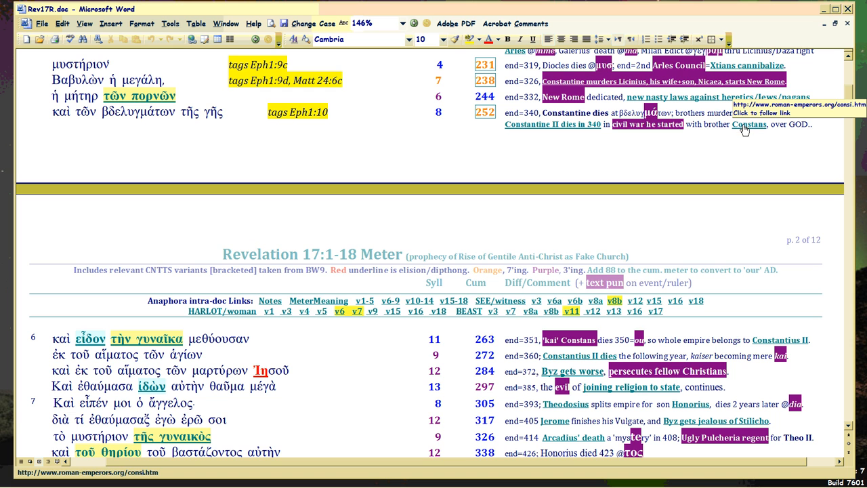
mouse_move(422, 142)
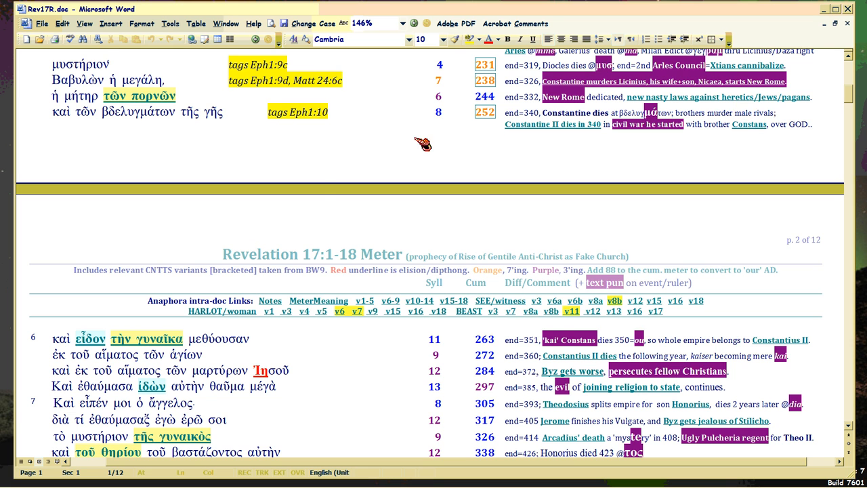
scroll("down", 3)
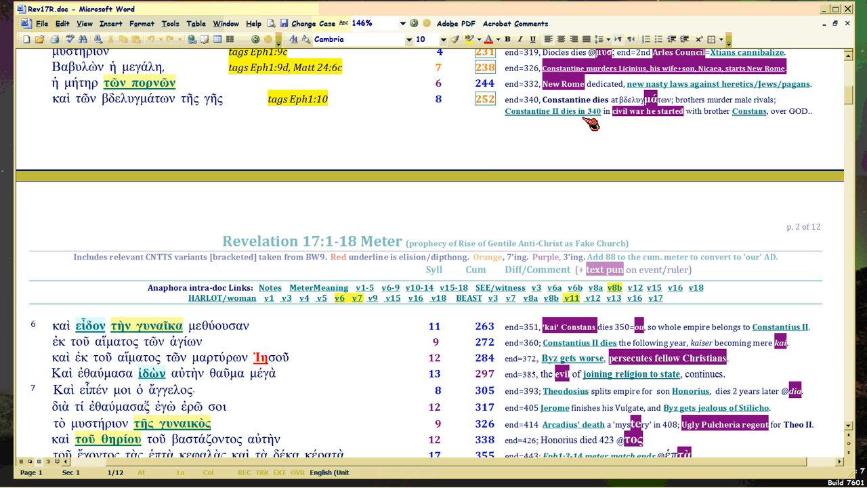
mouse_move(534, 115)
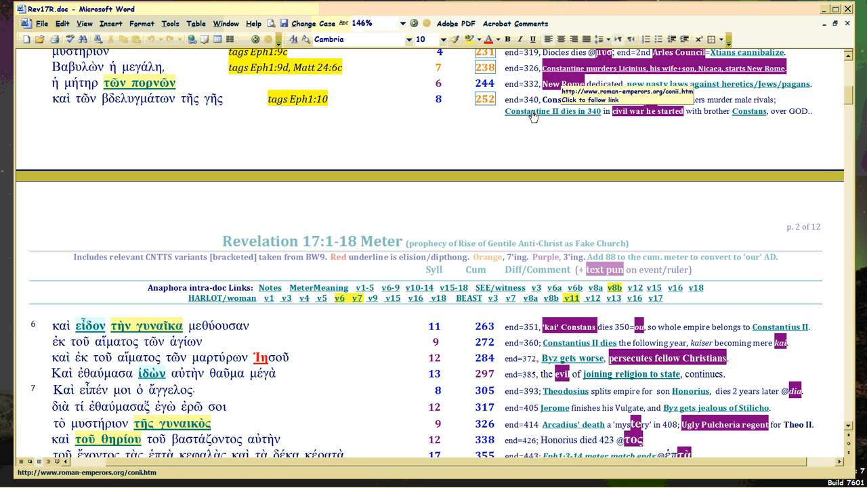
mouse_move(536, 114)
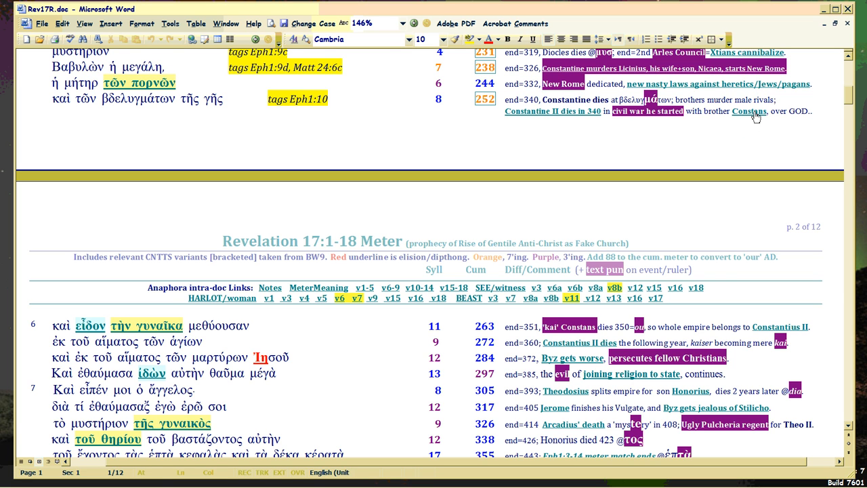
scroll("down", 3)
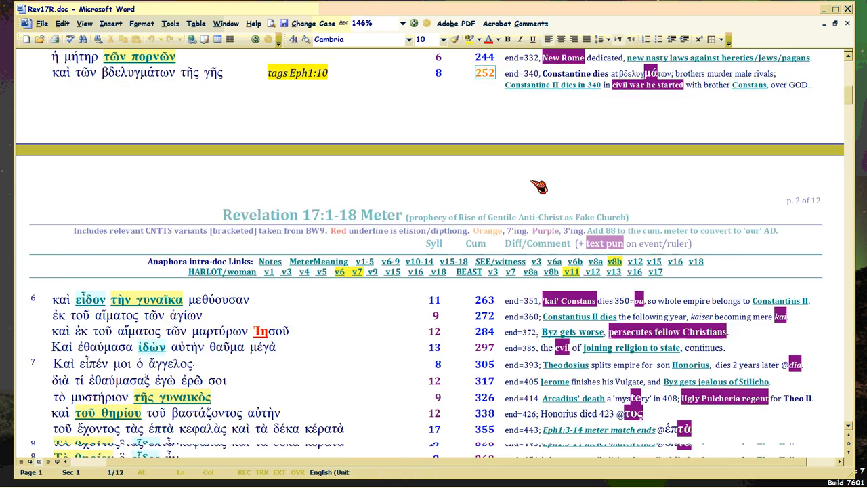
scroll("down", 3)
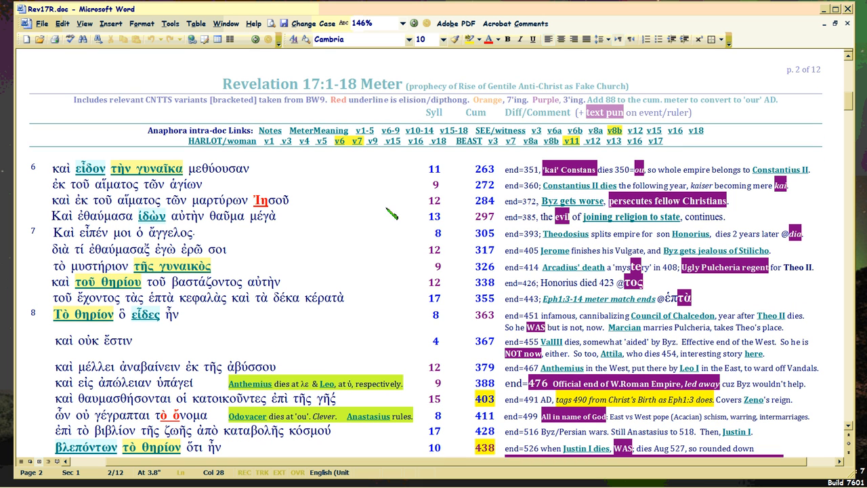
mouse_move(795, 176)
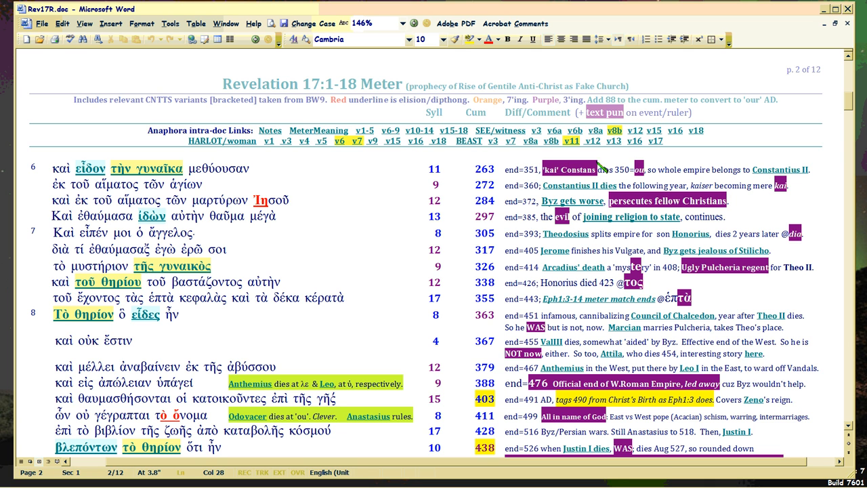
mouse_move(779, 169)
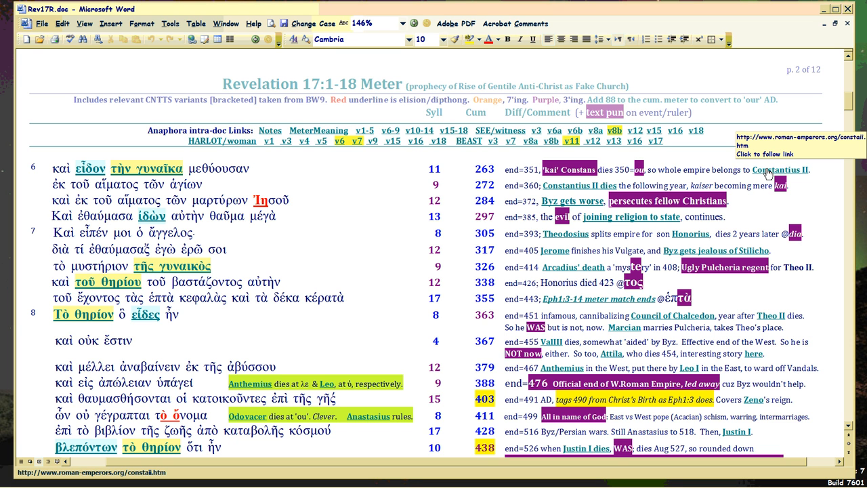
left_click(386, 340)
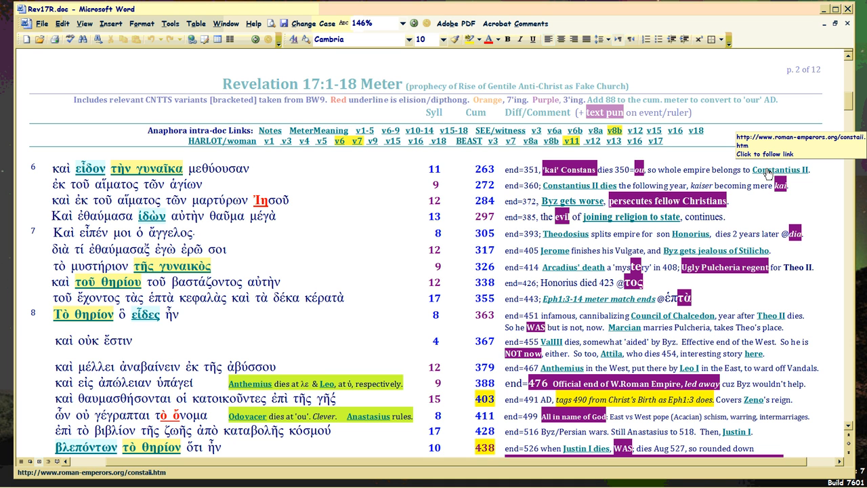
left_click(386, 340)
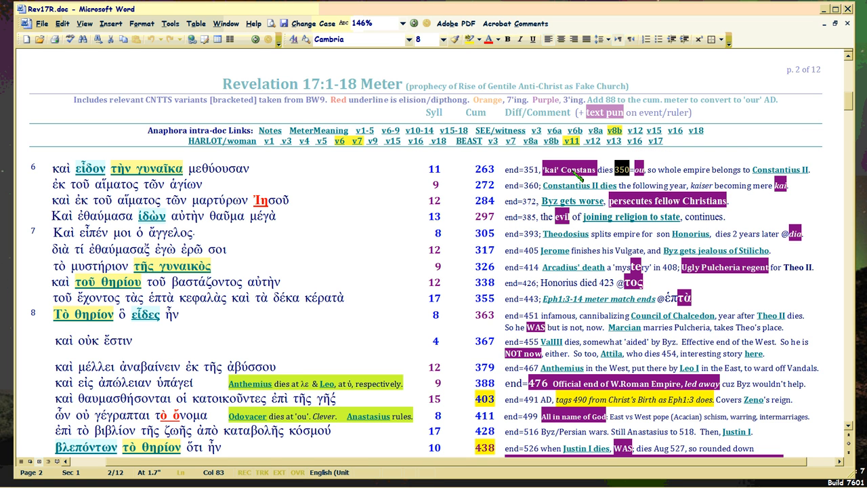
mouse_move(780, 169)
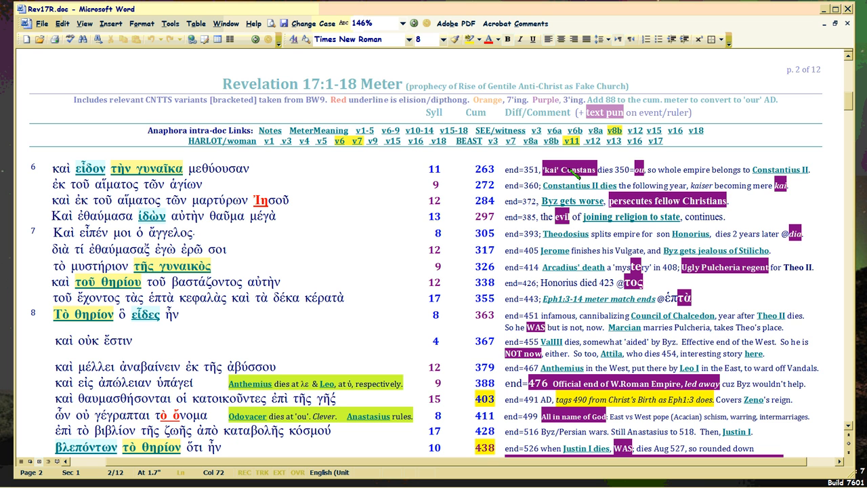
mouse_move(779, 169)
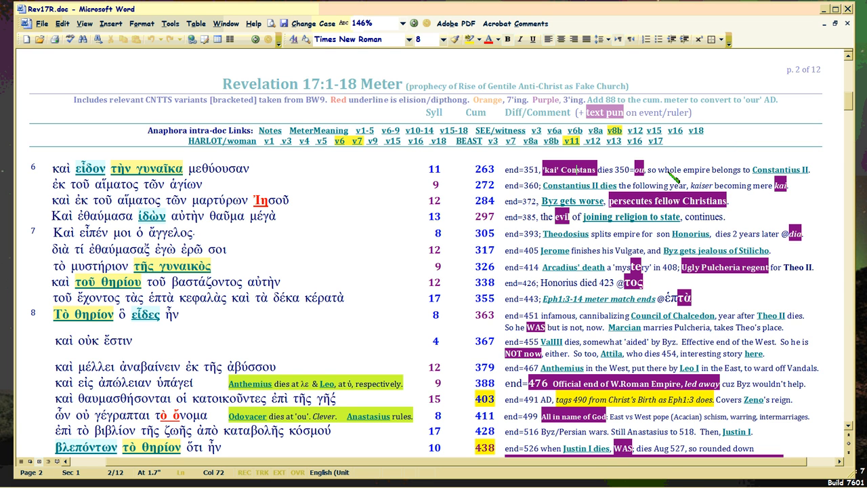
left_click(359, 39)
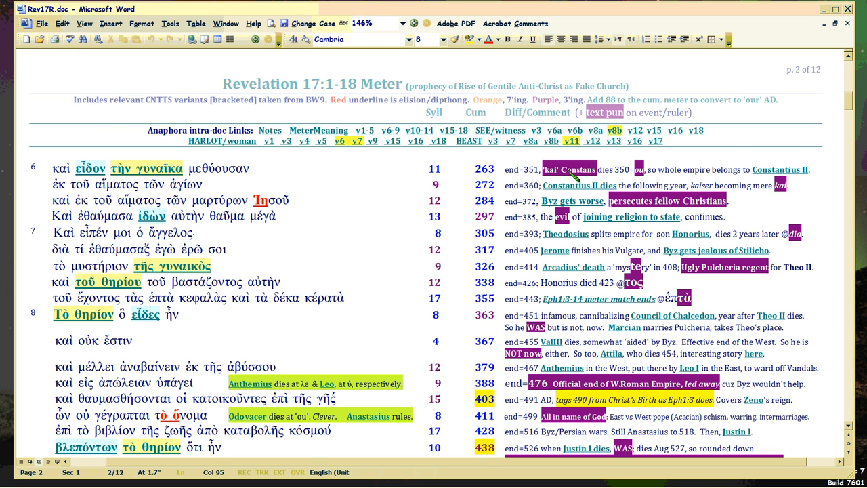
mouse_move(396, 186)
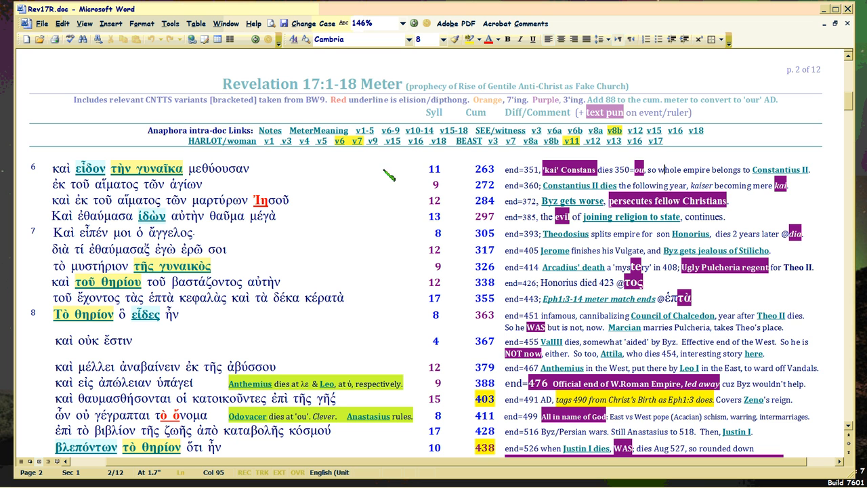
mouse_move(316, 177)
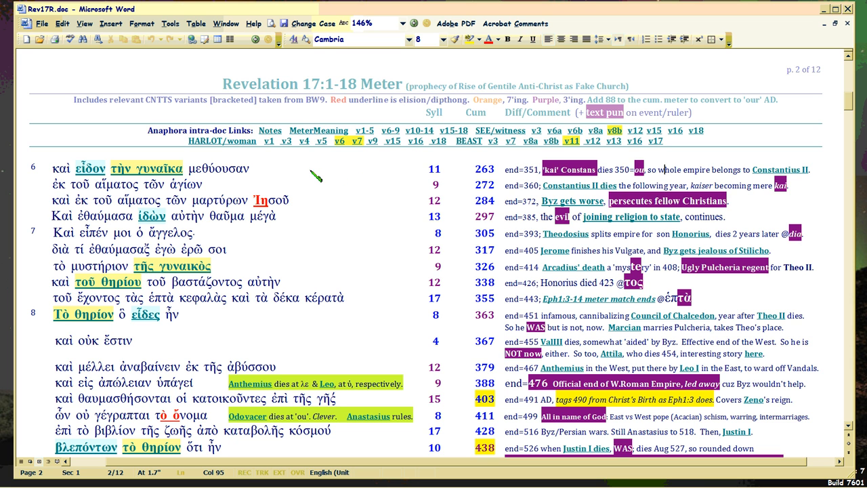
mouse_move(383, 177)
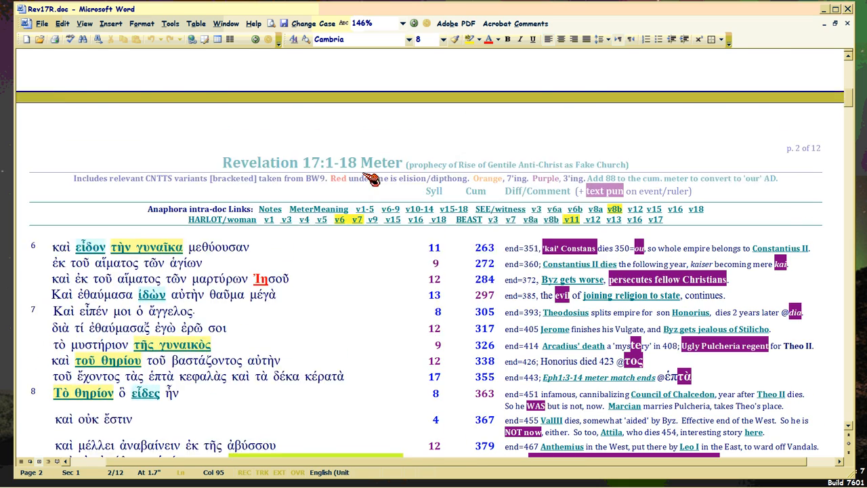
scroll("up", 3)
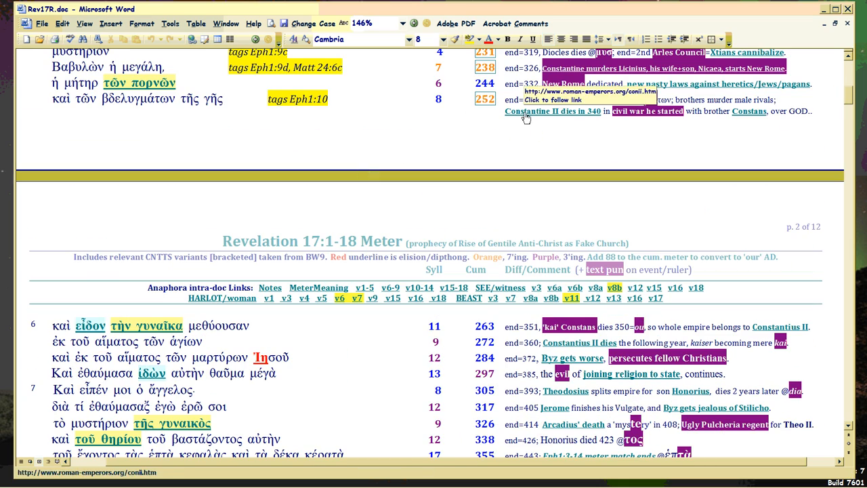
scroll("down", 3)
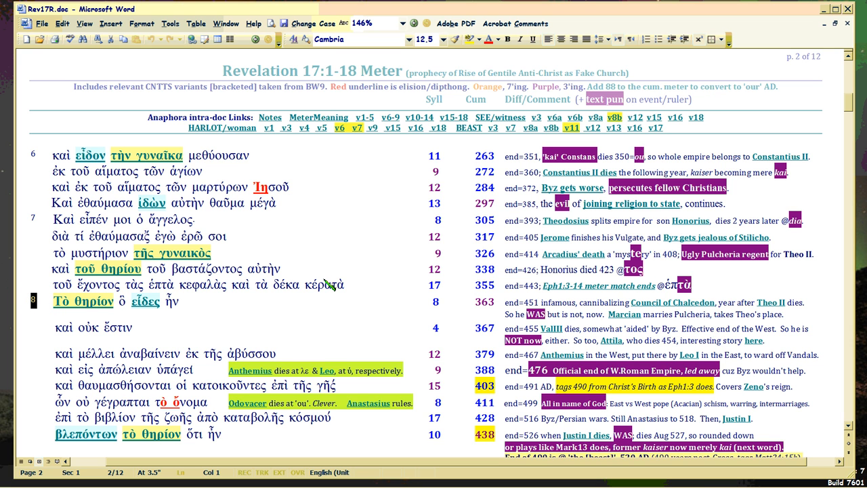
mouse_move(419, 248)
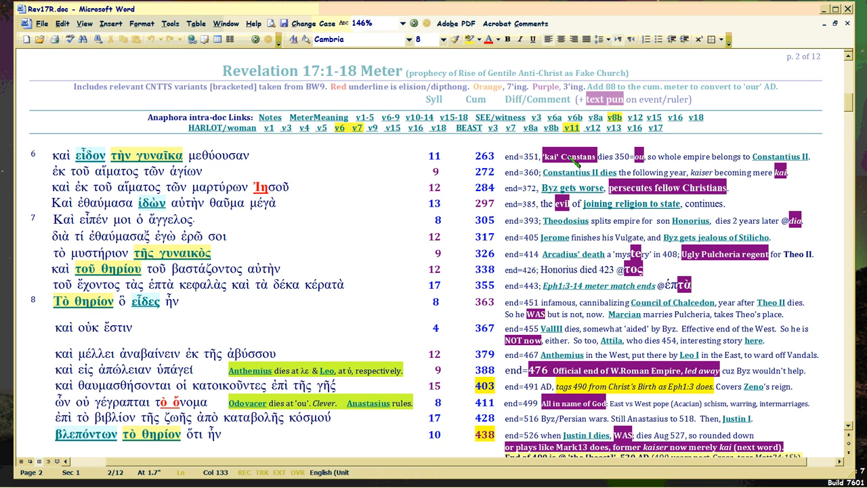
mouse_move(403, 156)
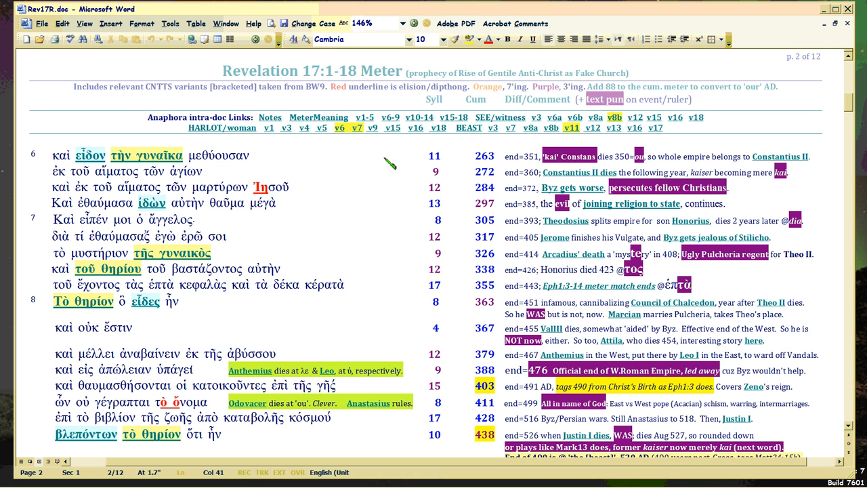
Scroll to the rows below verse 8's 438 row and its Justin I note
scroll("down", 3)
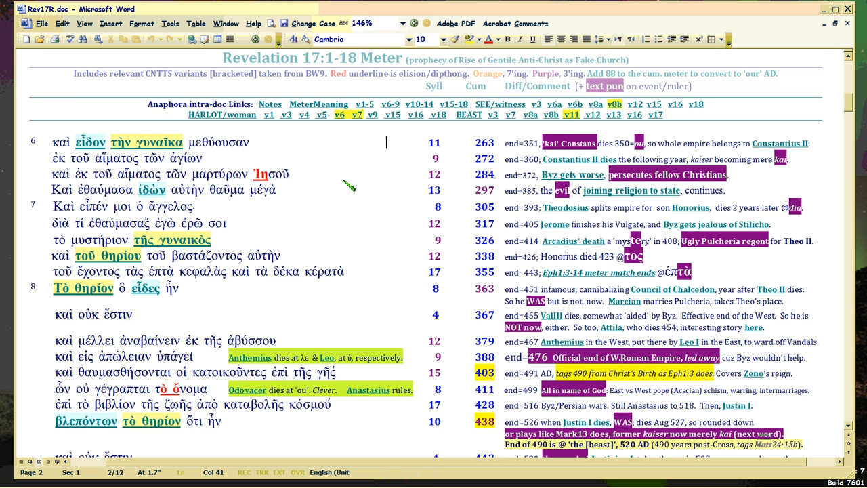
mouse_move(353, 161)
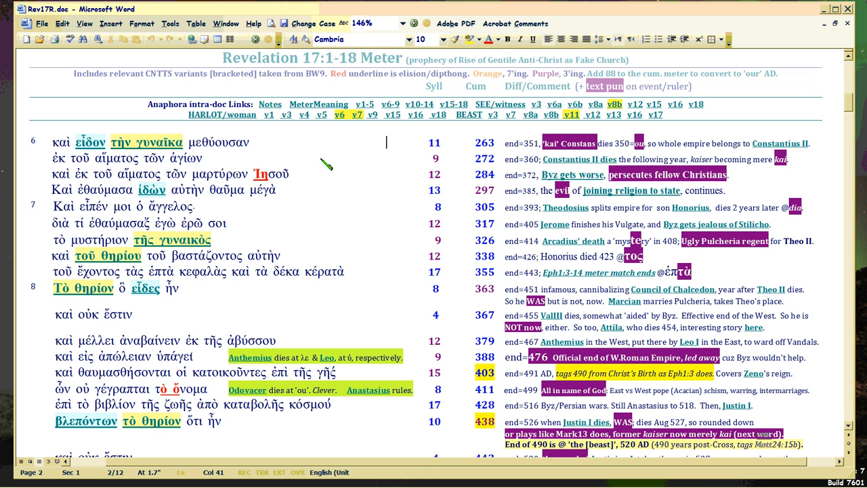
mouse_move(359, 159)
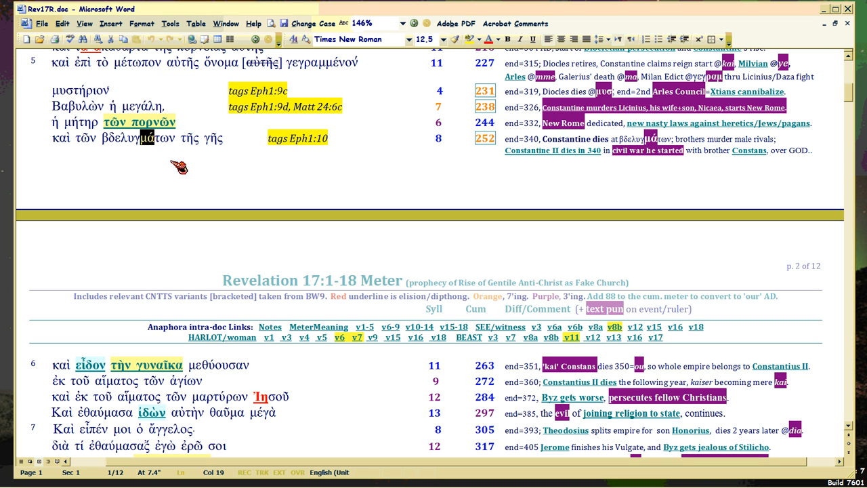
mouse_move(169, 152)
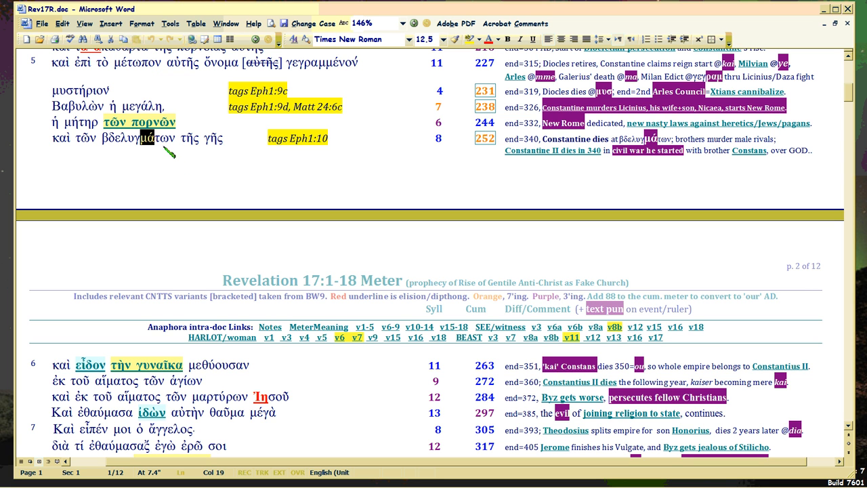
mouse_move(168, 147)
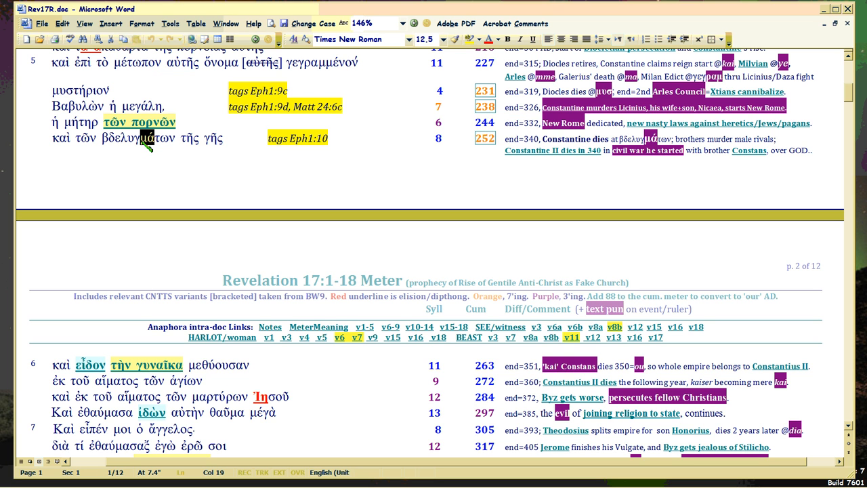
mouse_move(162, 148)
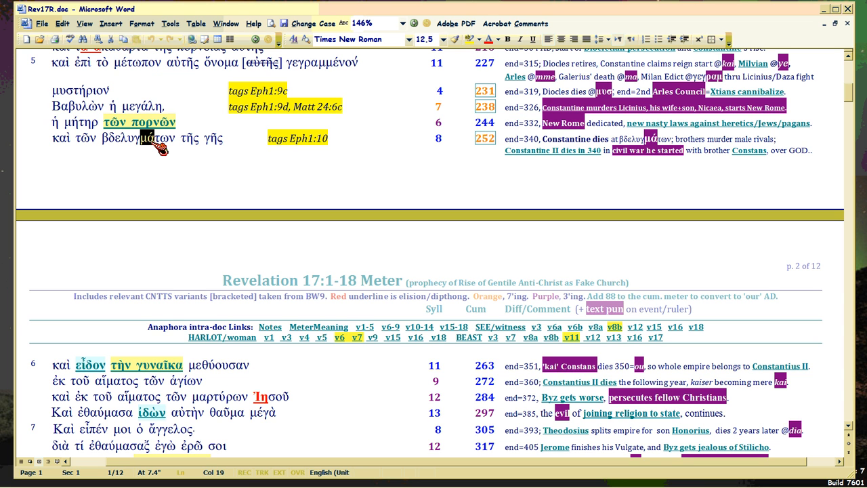
mouse_move(154, 146)
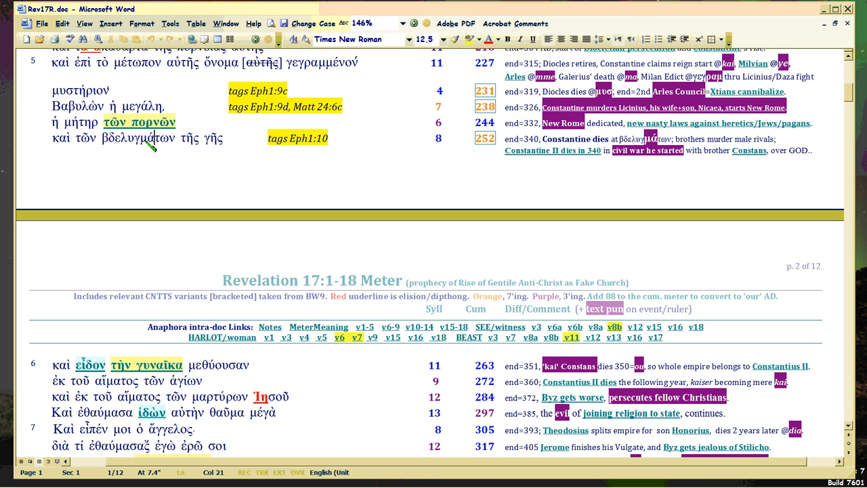
double_click(140, 138)
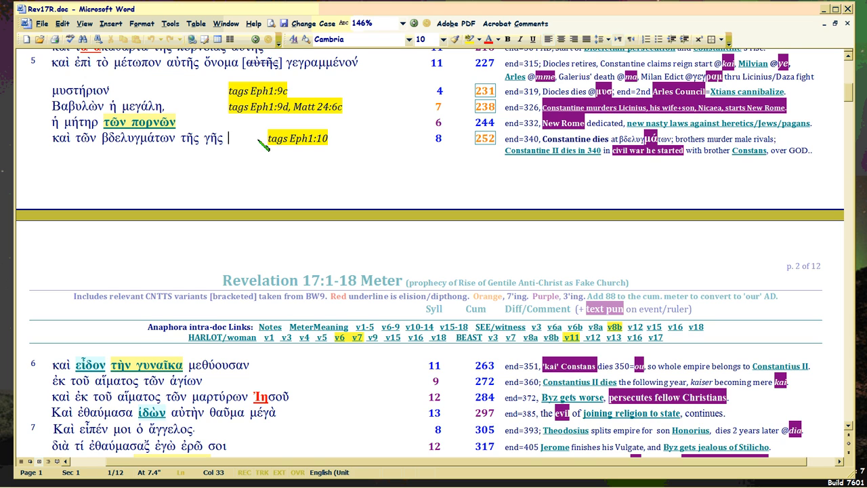
Scroll to page 2's verse 6–8 rows through cumulative 446 and click the Chalcedon note
scroll("down", 3)
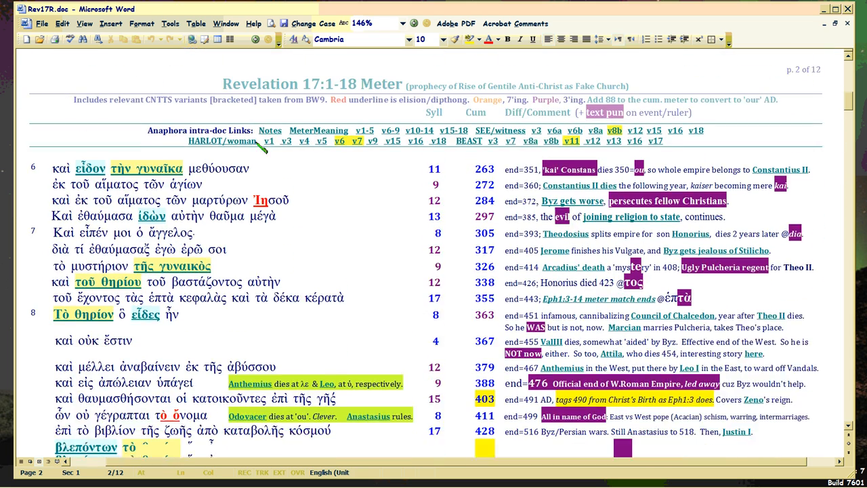
scroll("down", 3)
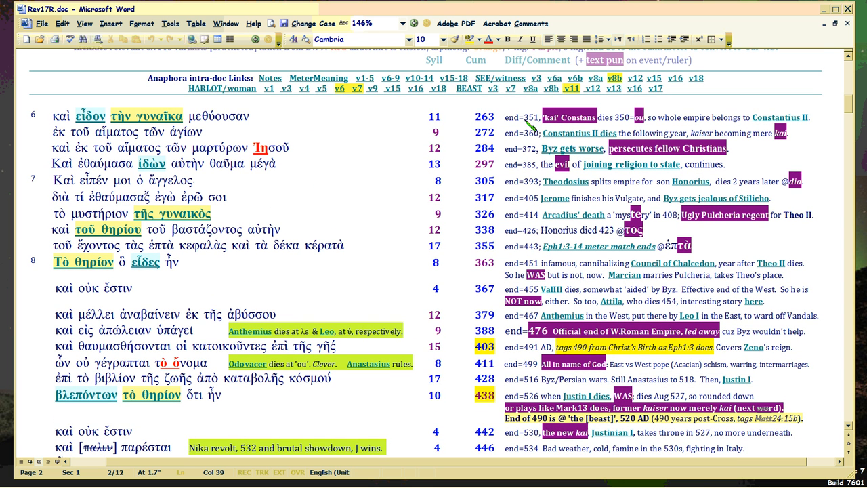
mouse_move(196, 269)
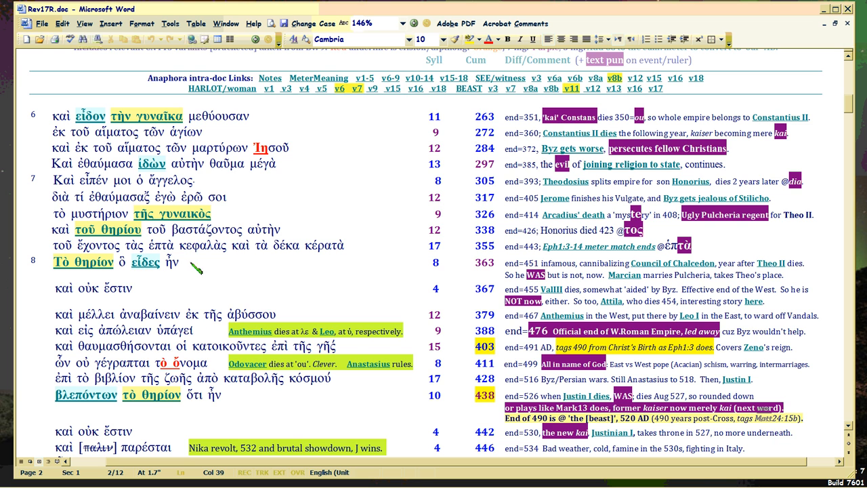
mouse_move(88, 268)
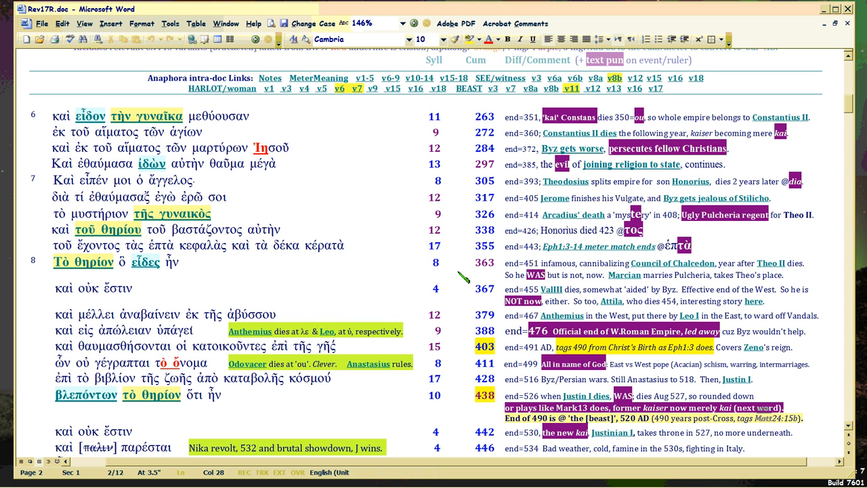
mouse_move(672, 263)
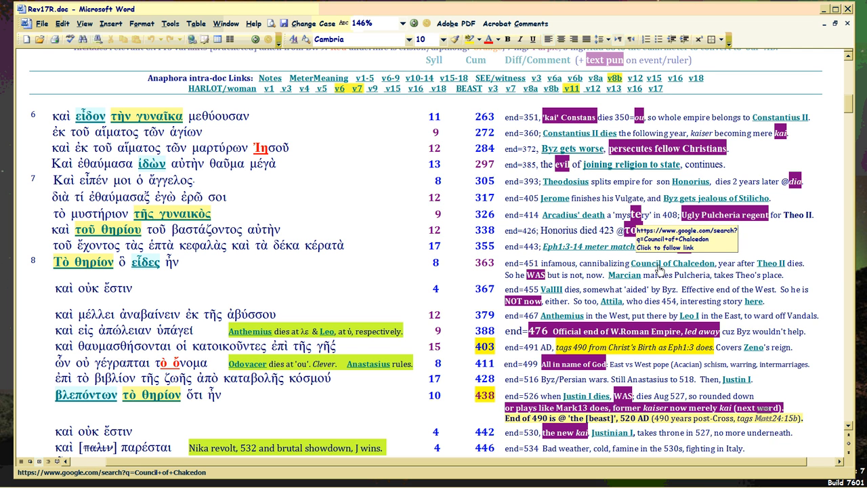
left_click(188, 262)
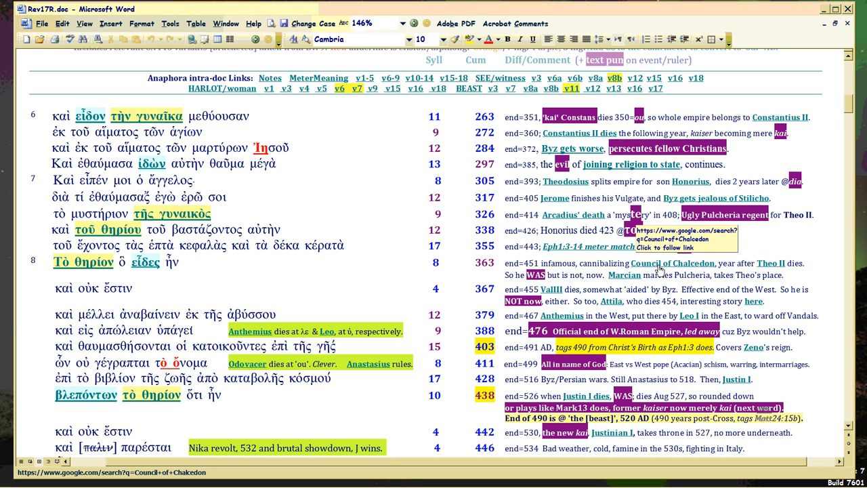
left_click(188, 263)
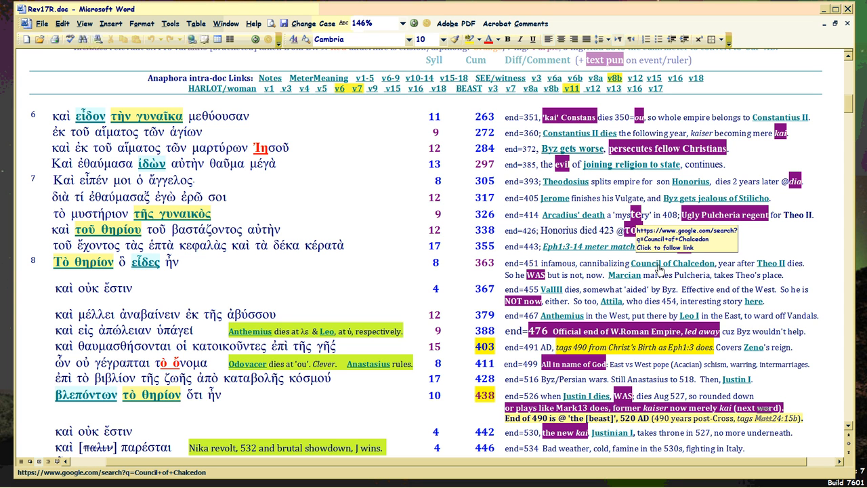
left_click(188, 261)
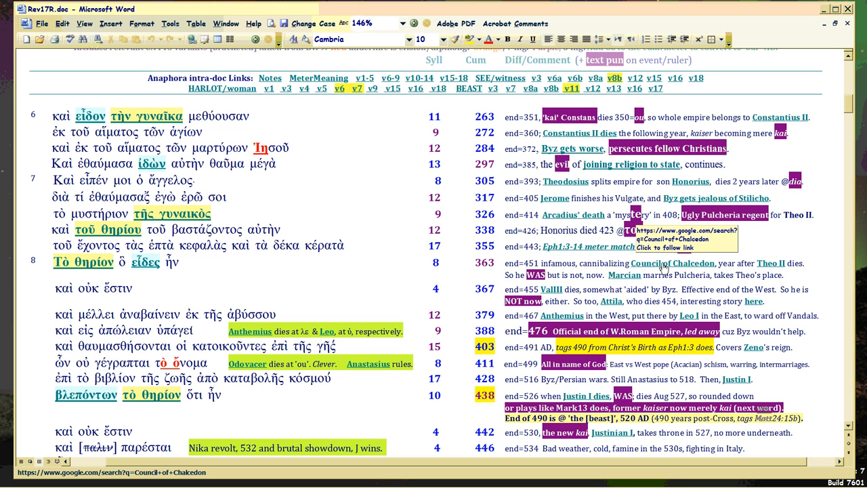
mouse_move(666, 267)
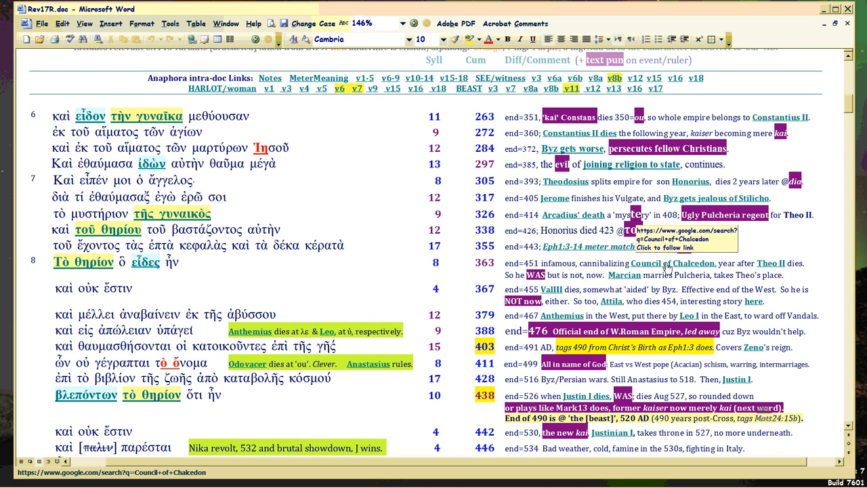
left_click(188, 262)
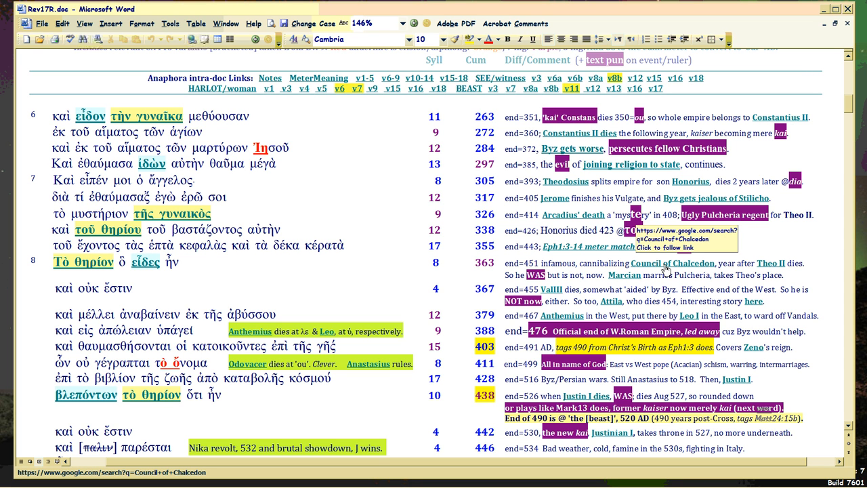
left_click(188, 262)
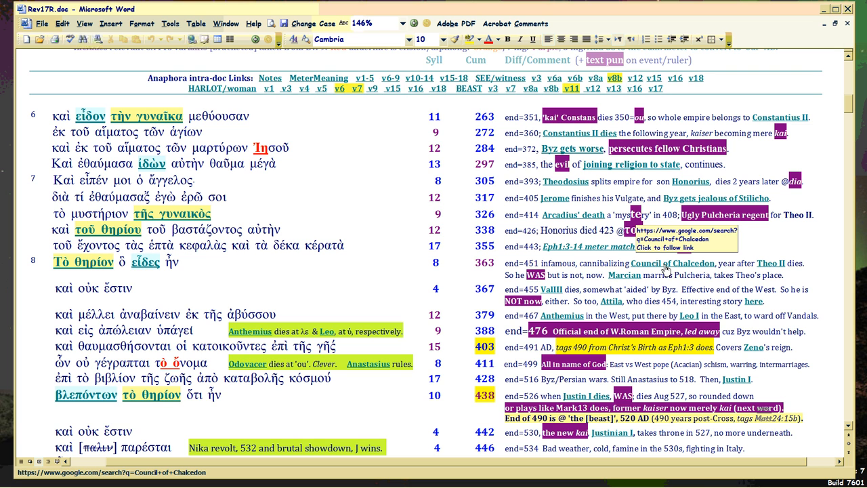
left_click(188, 262)
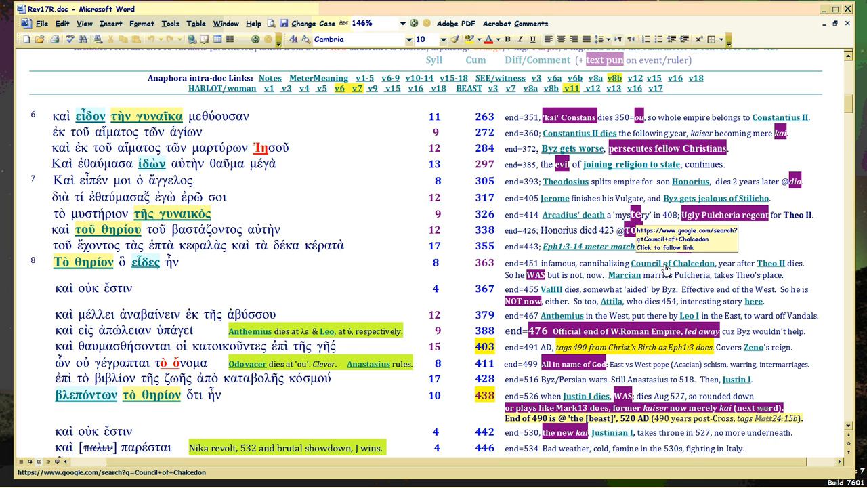
left_click(189, 262)
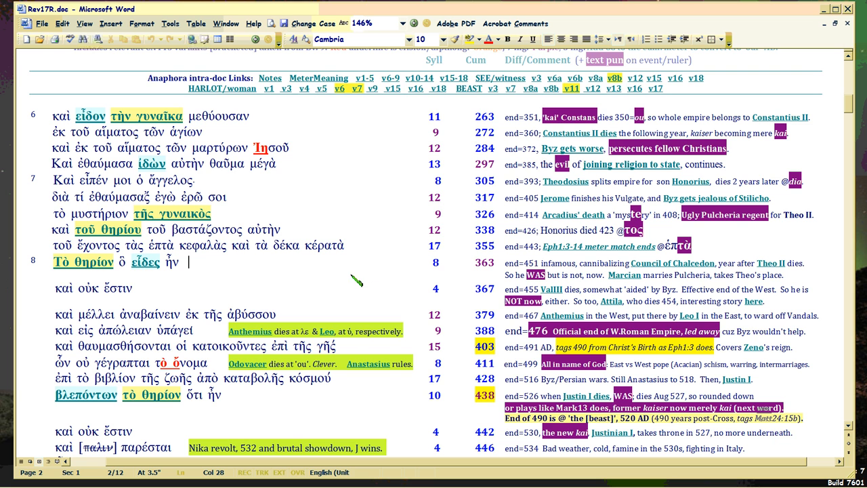
mouse_move(195, 263)
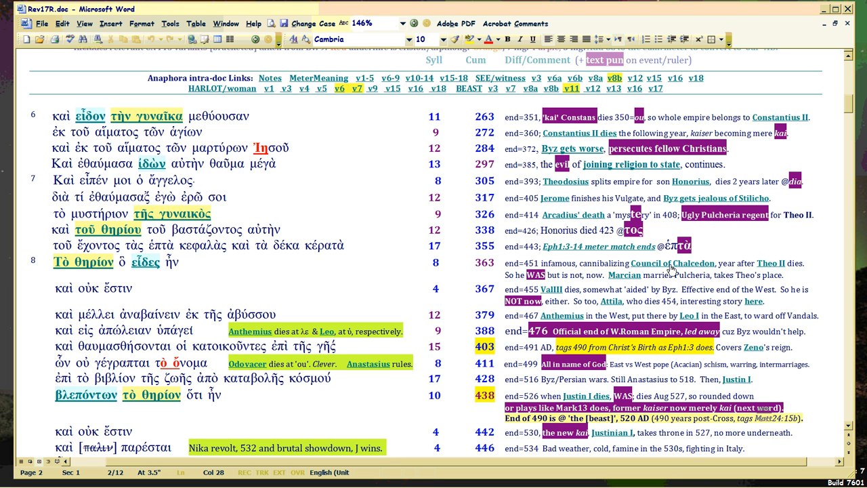
mouse_move(671, 263)
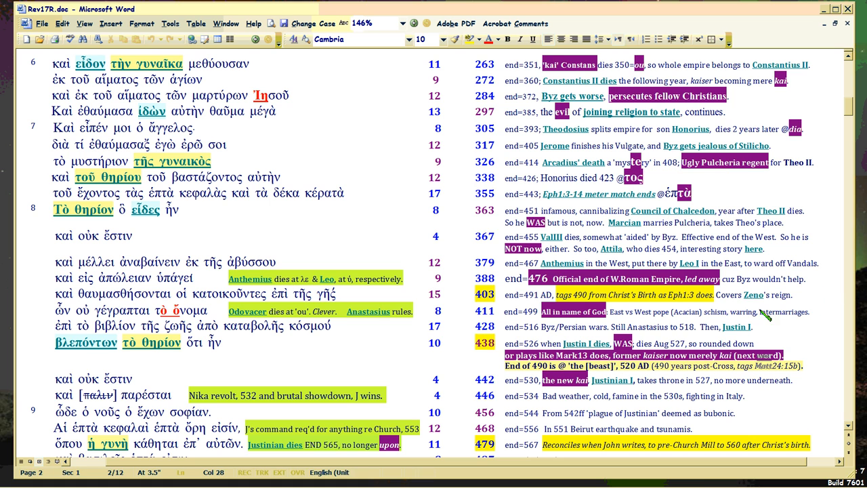
mouse_move(753, 294)
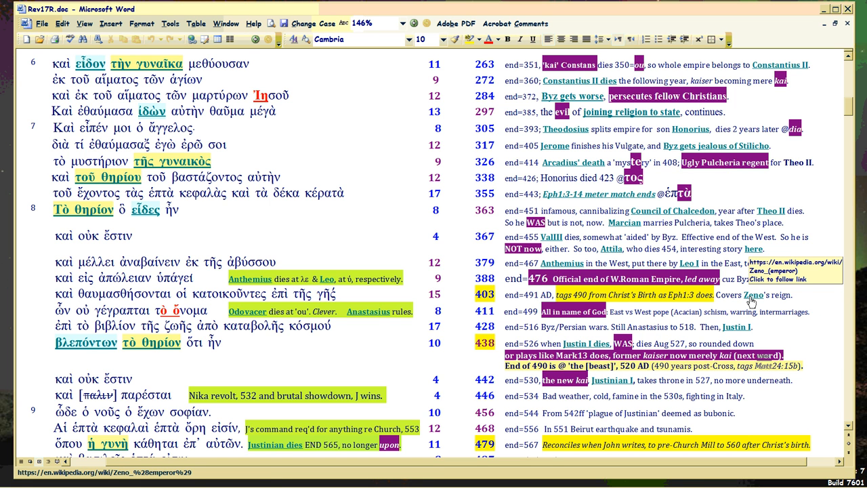
left_click(188, 210)
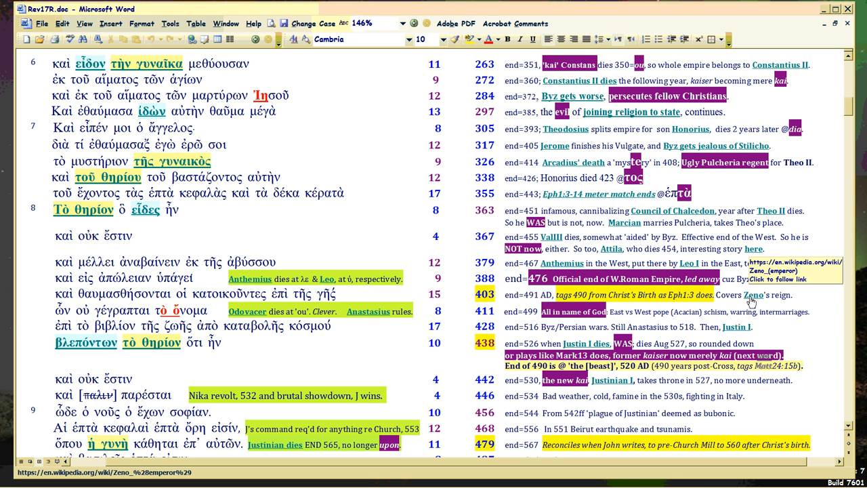
left_click(188, 209)
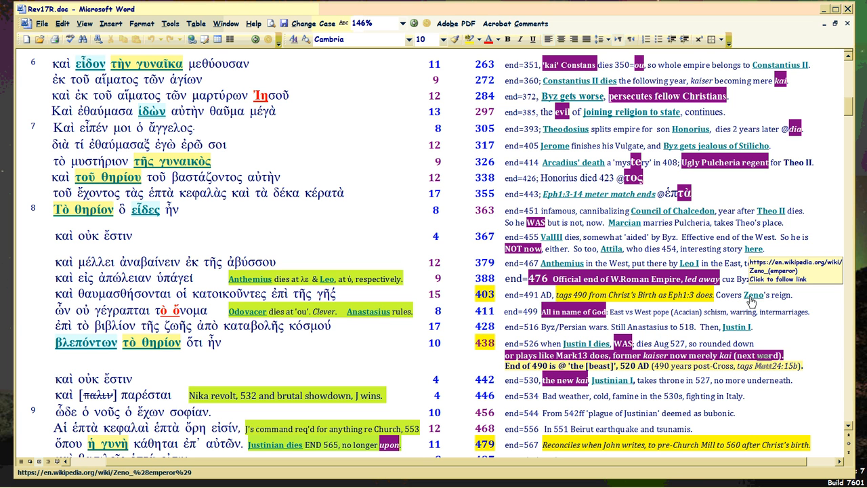
left_click(190, 210)
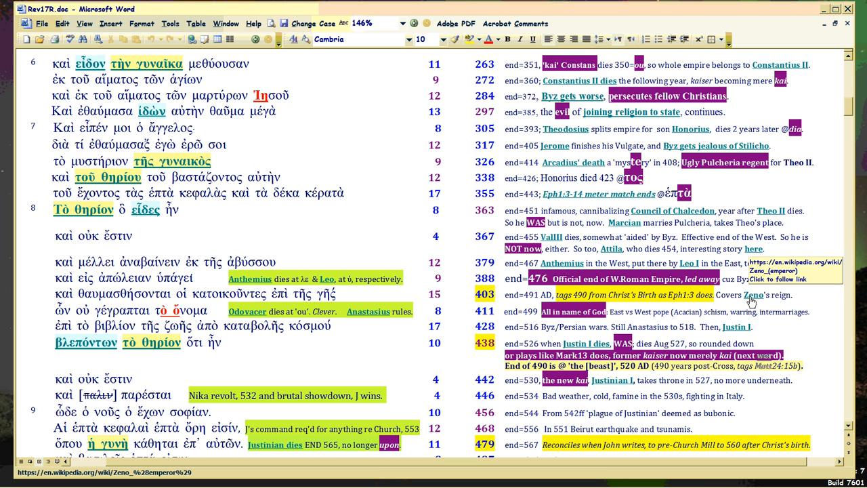
left_click(188, 209)
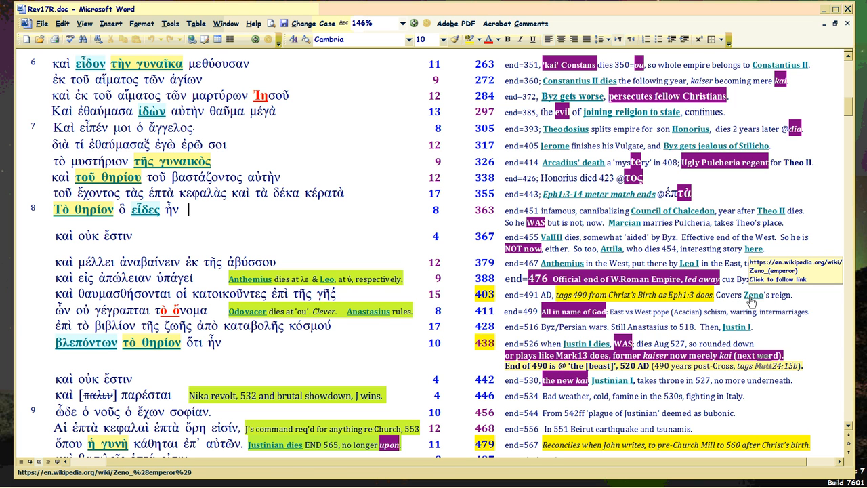
mouse_move(755, 301)
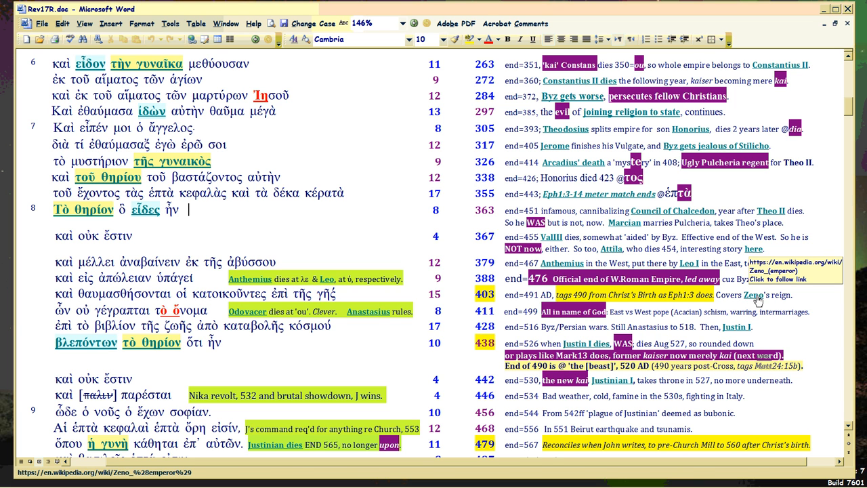
mouse_move(755, 302)
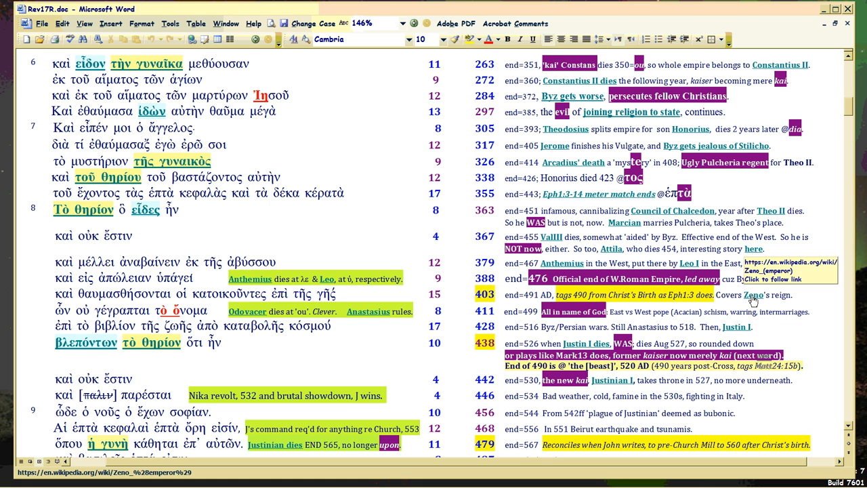
left_click(189, 209)
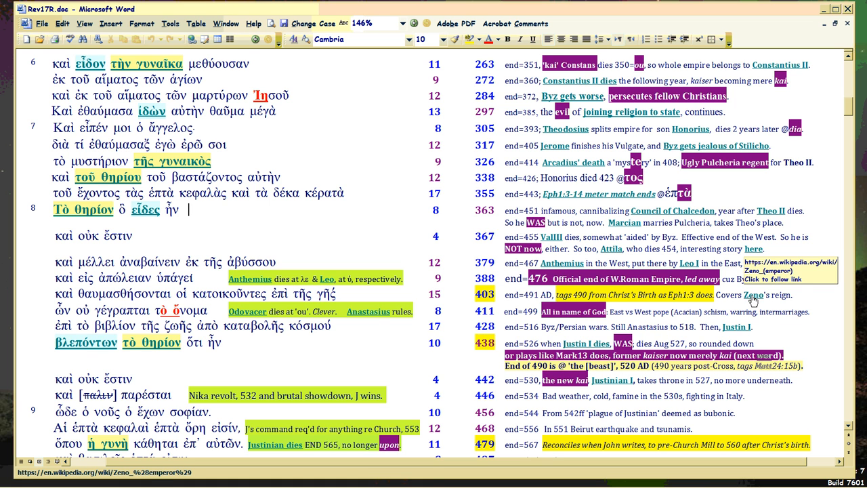
mouse_move(672, 210)
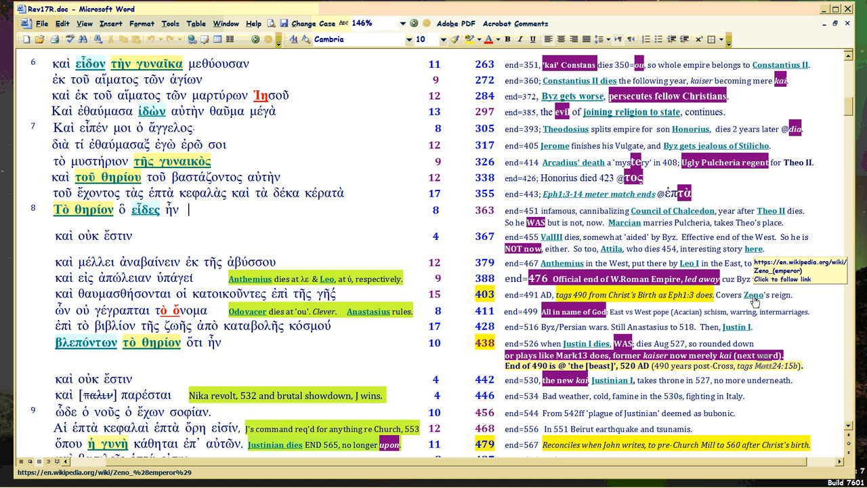
mouse_move(368, 310)
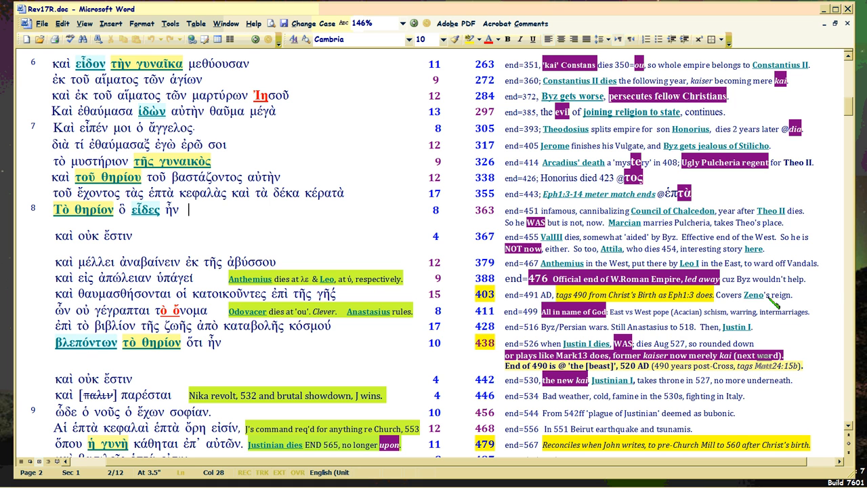
mouse_move(753, 294)
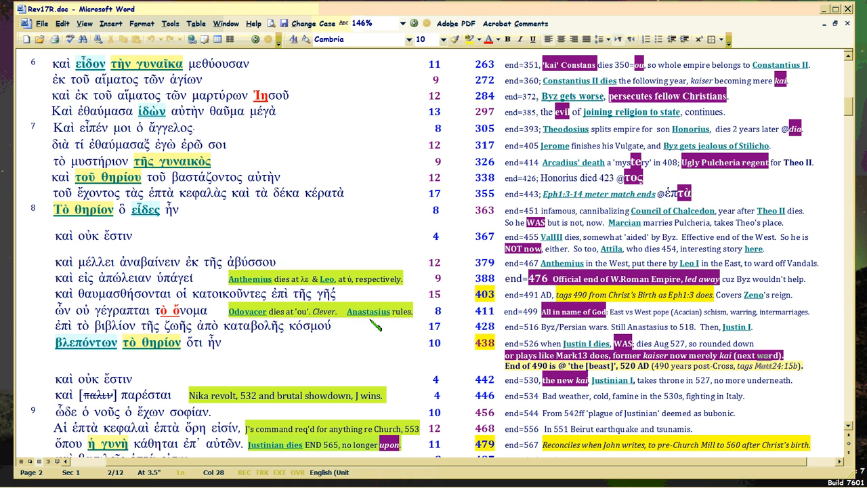
mouse_move(368, 311)
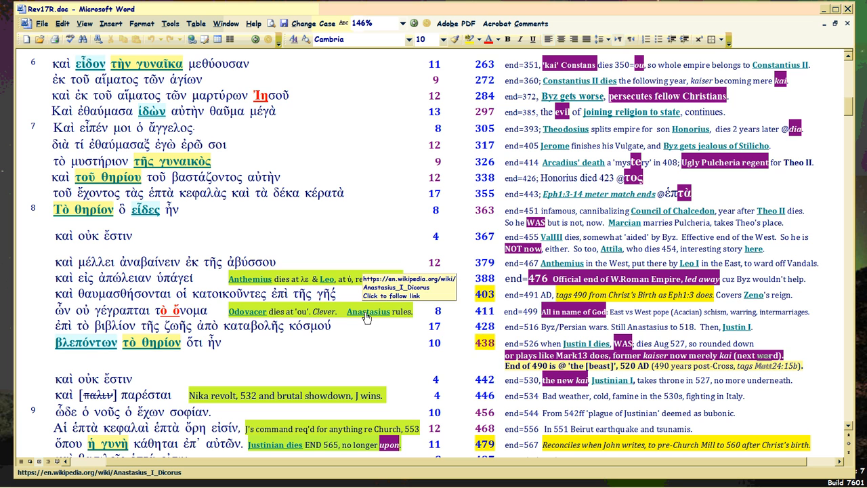
left_click(189, 209)
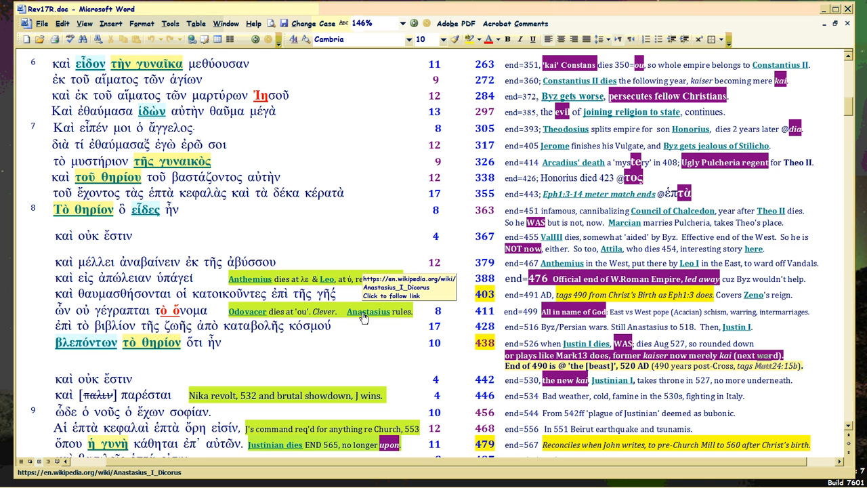
left_click(189, 210)
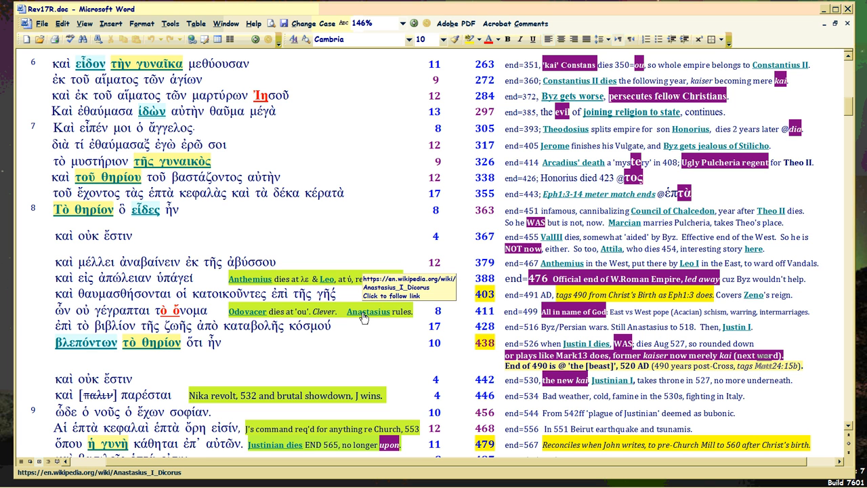
left_click(189, 209)
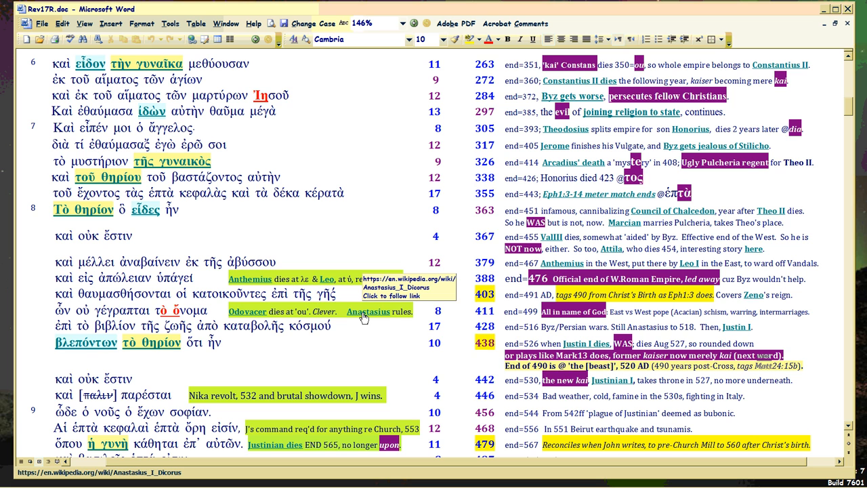
left_click(189, 209)
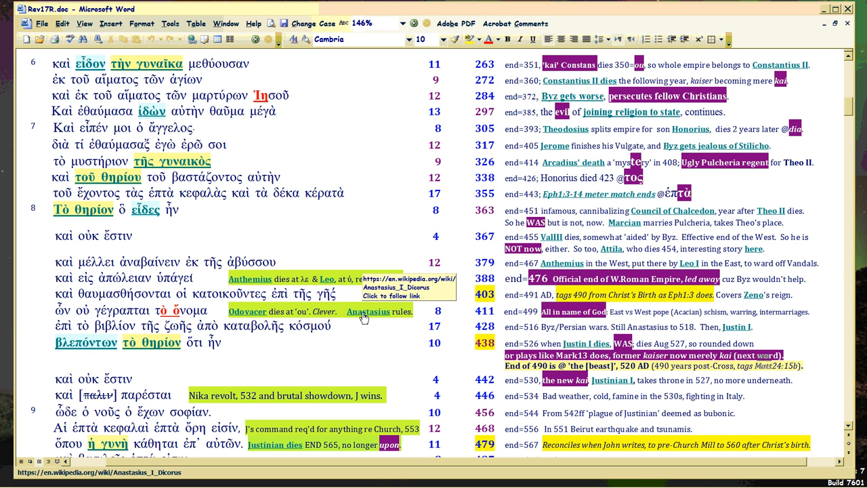
left_click(189, 209)
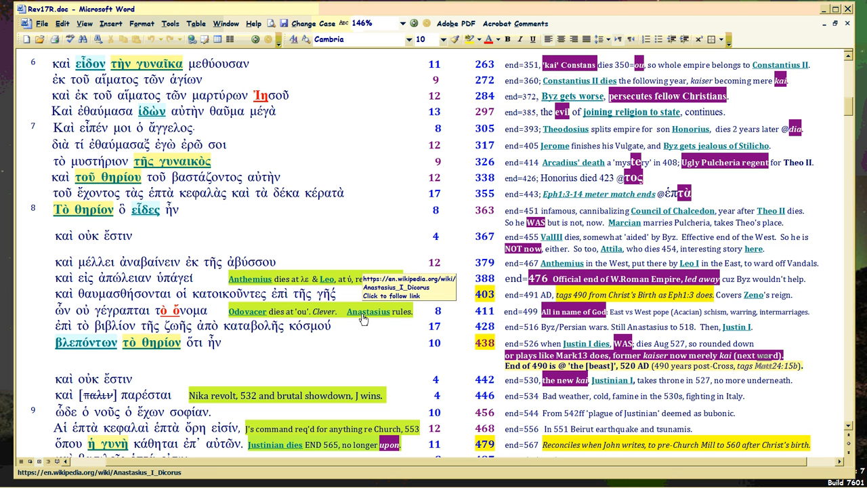
left_click(189, 209)
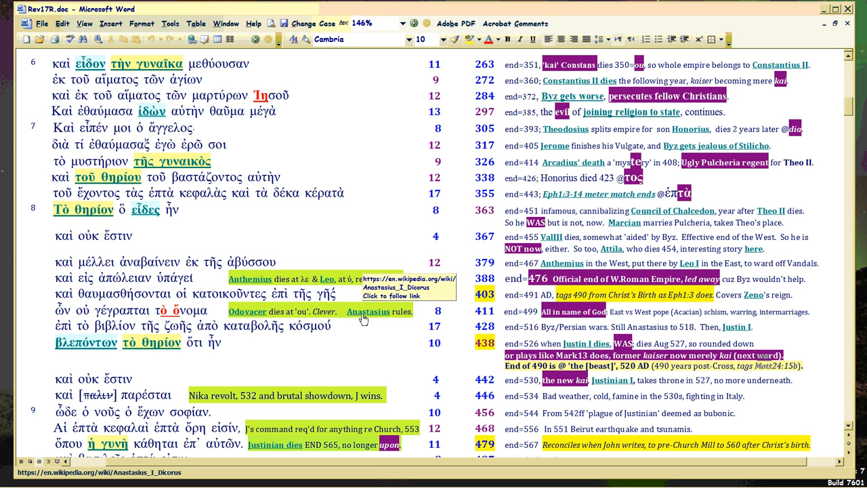
left_click(188, 209)
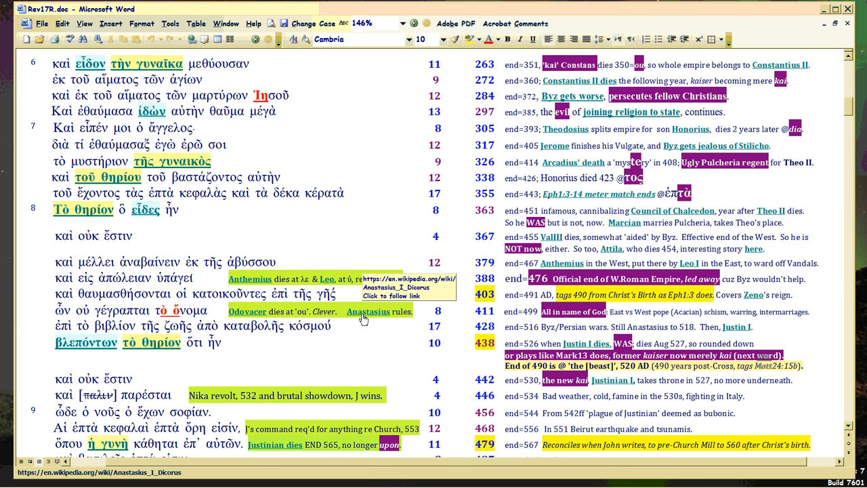
left_click(188, 209)
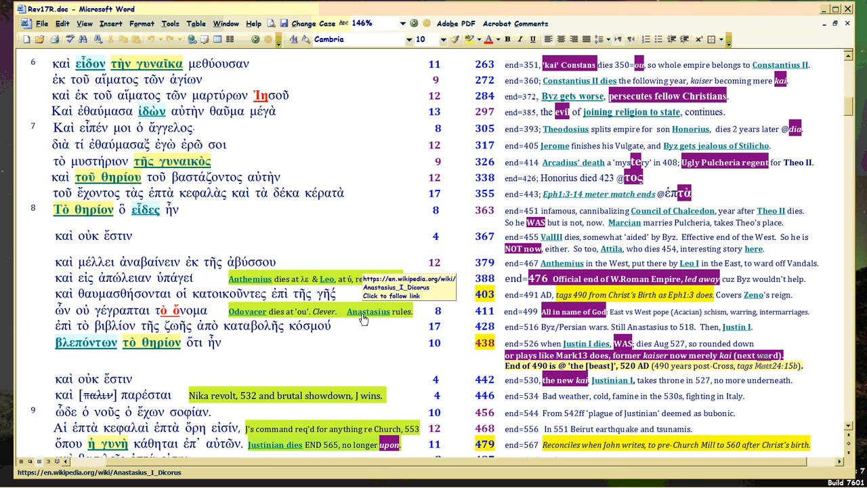
left_click(189, 209)
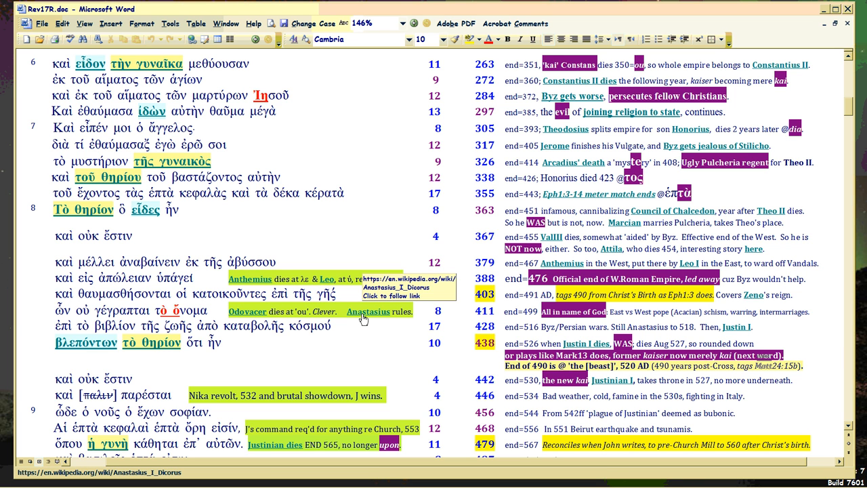
left_click(189, 209)
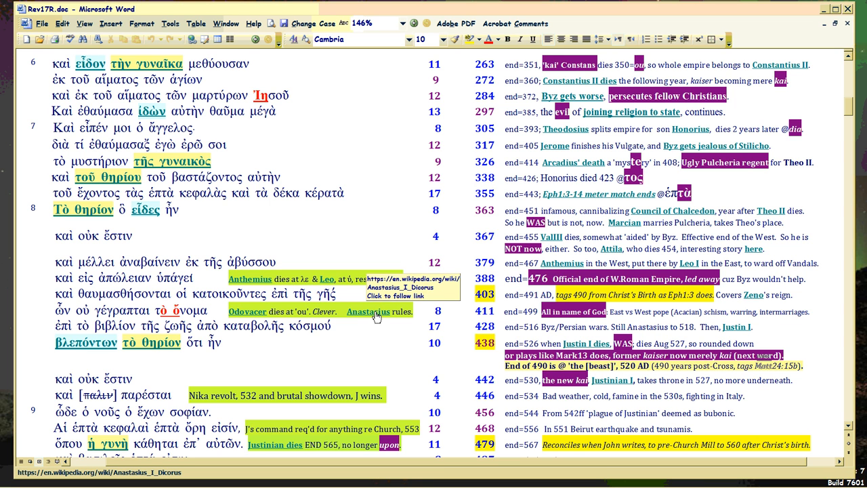
mouse_move(370, 318)
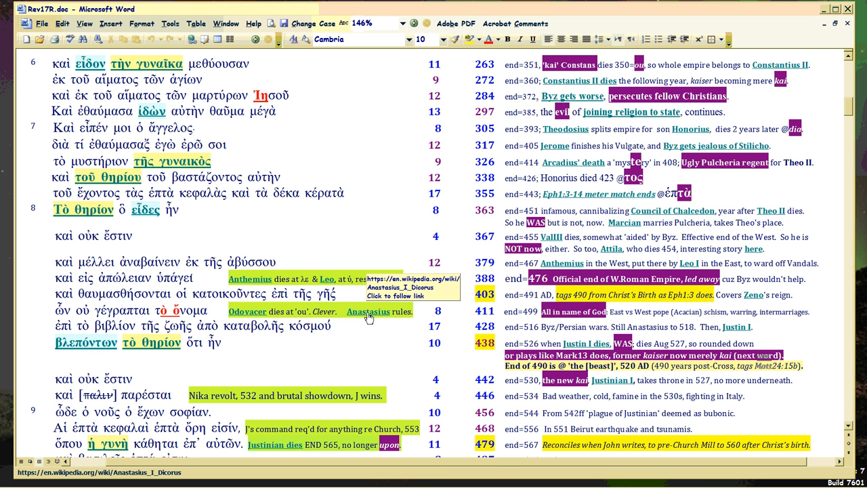
left_click(188, 209)
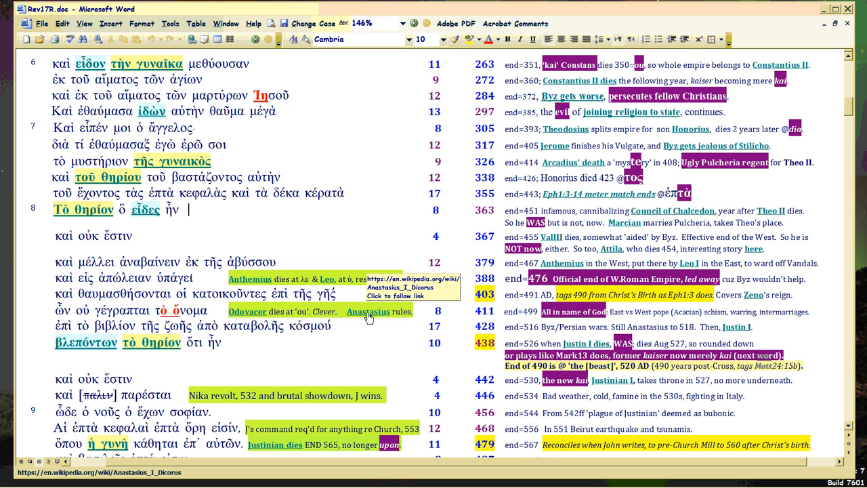
mouse_move(672, 211)
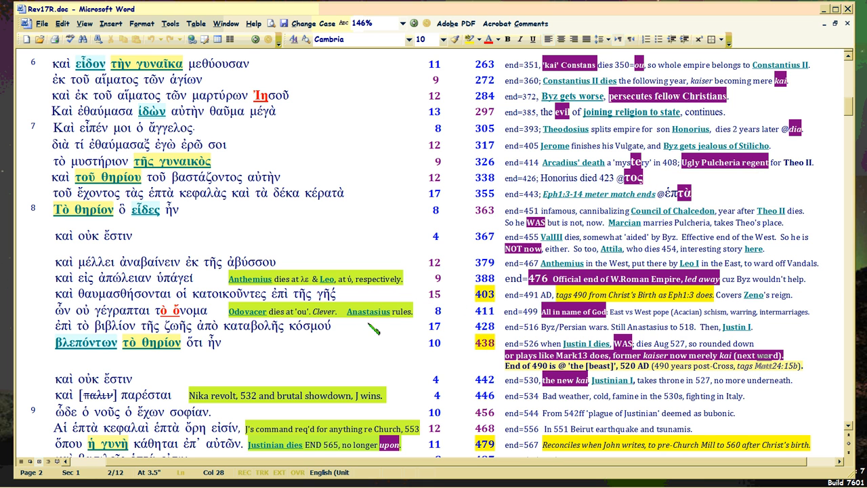
mouse_move(369, 311)
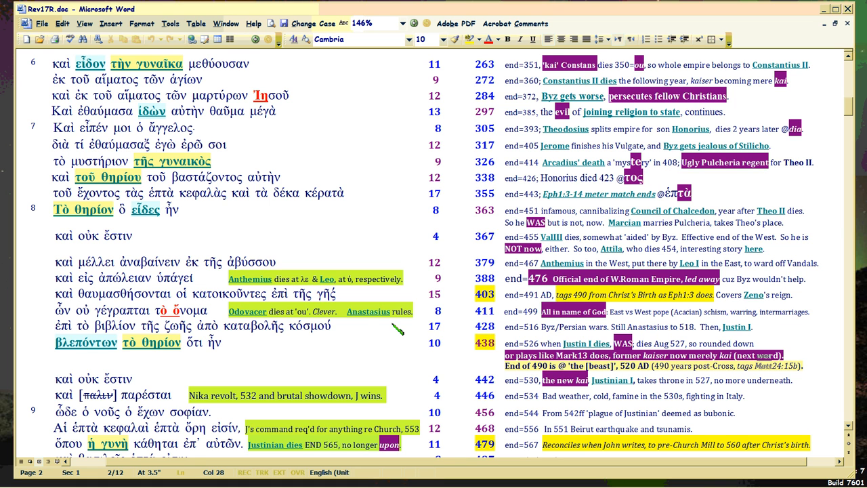
mouse_move(368, 311)
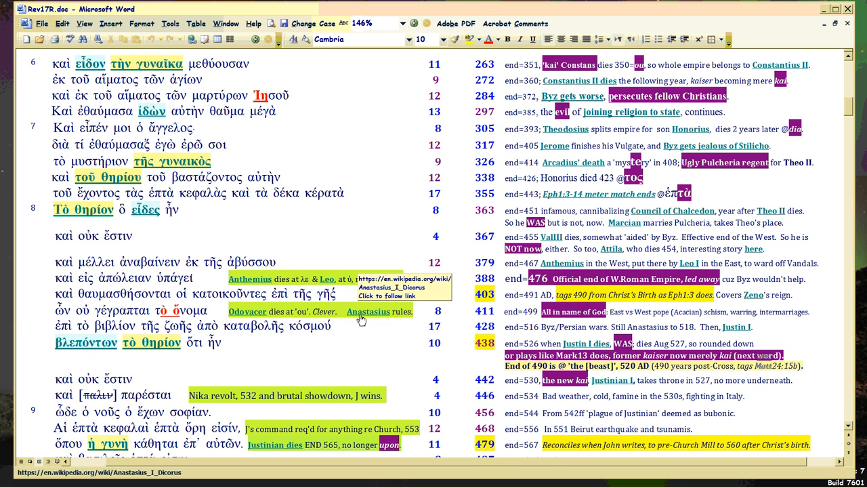
left_click(188, 209)
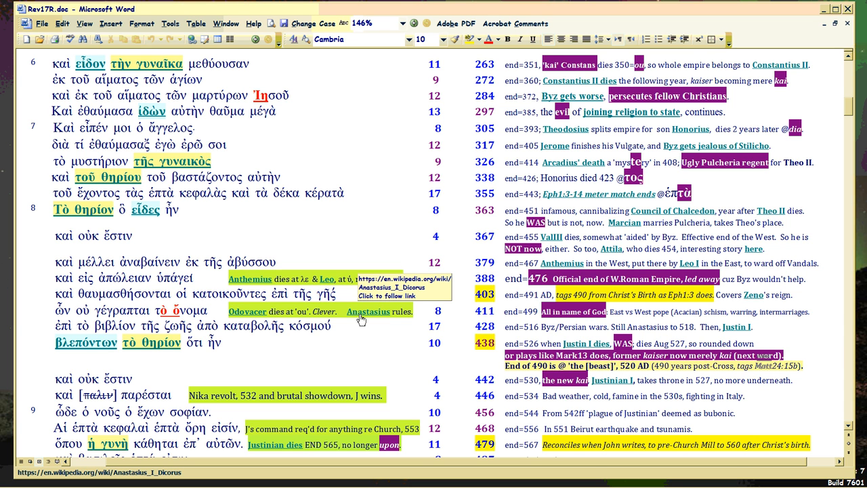
left_click(188, 209)
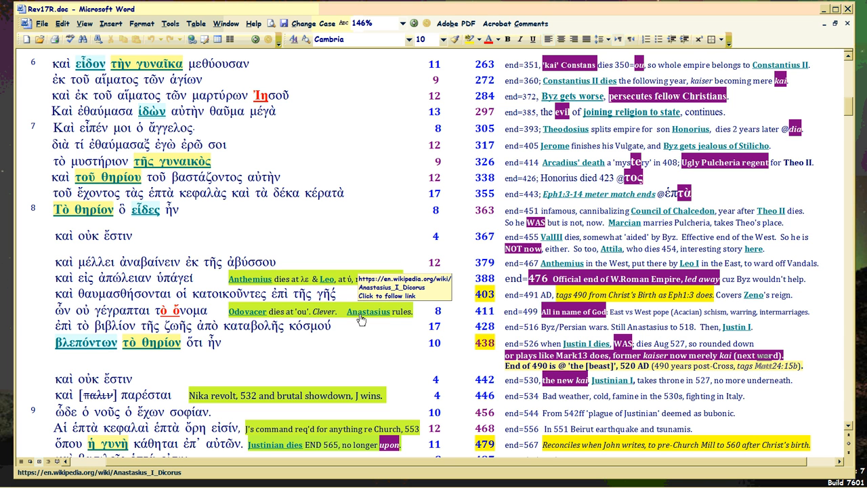
left_click(188, 209)
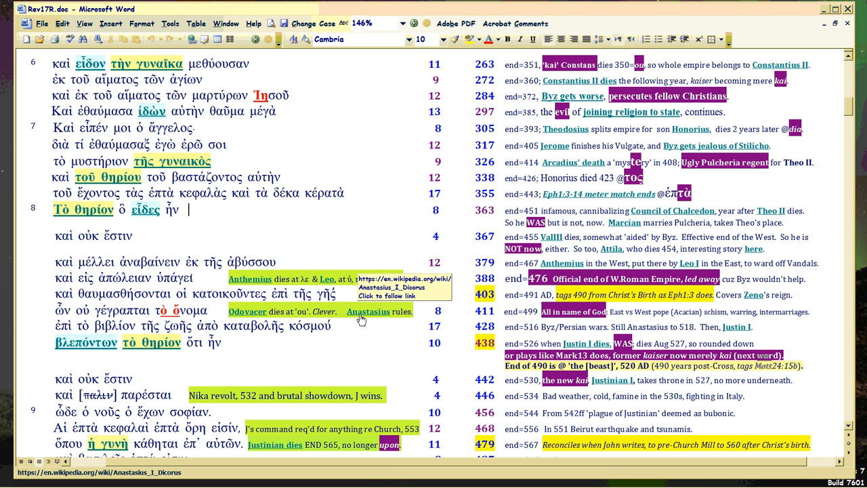
mouse_move(308, 332)
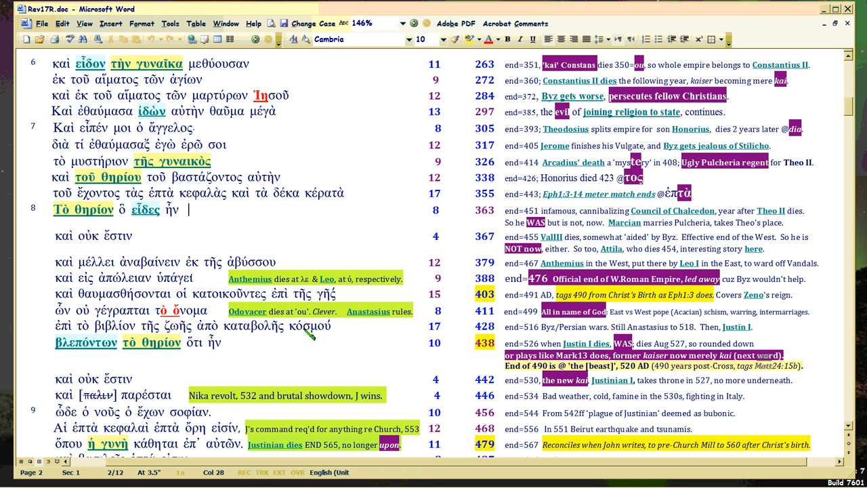
mouse_move(271, 342)
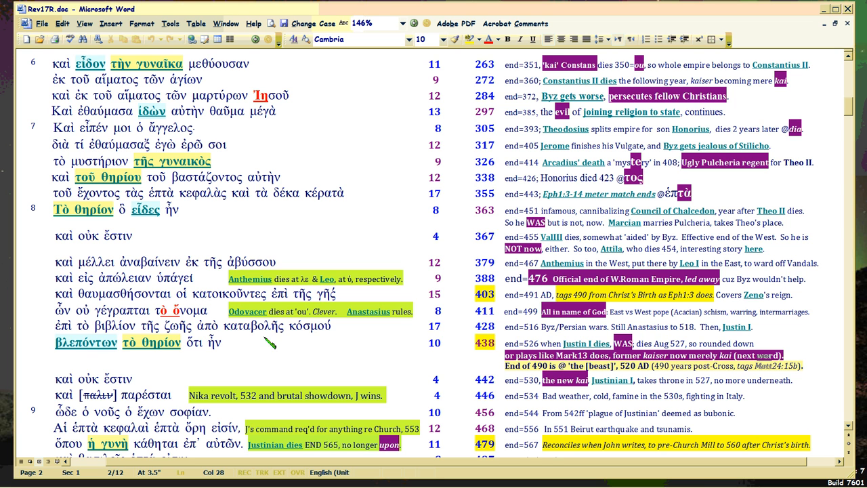
Select the words καταβολῆς κόσμου in the cumulative 428 row
double_click(256, 326)
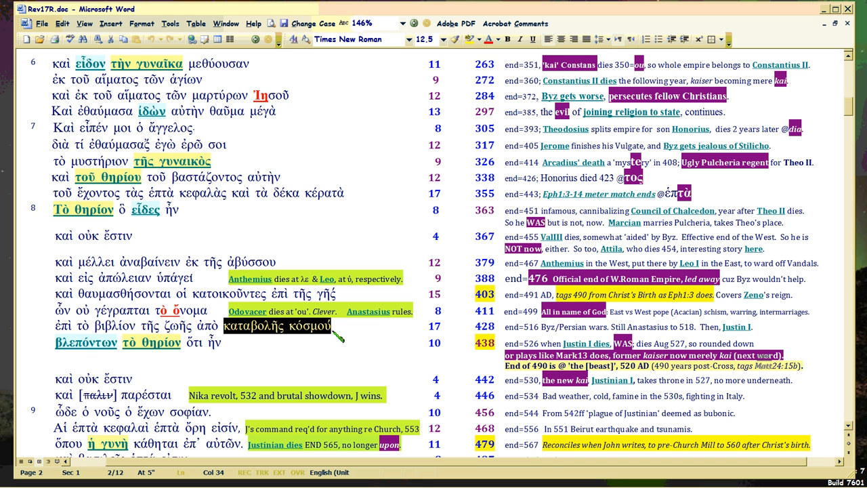
mouse_move(368, 311)
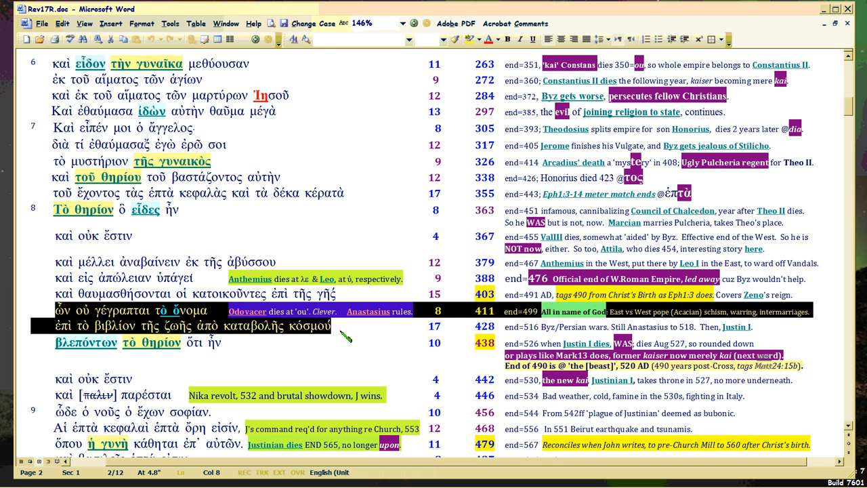
mouse_move(368, 311)
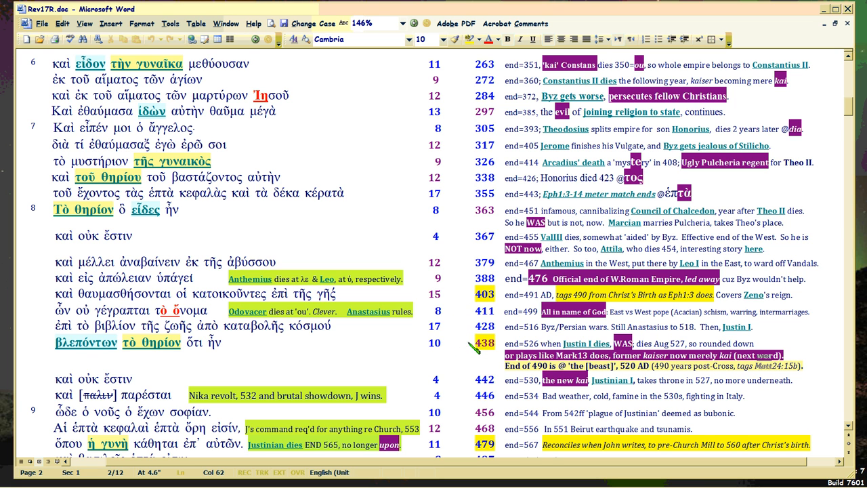
mouse_move(460, 293)
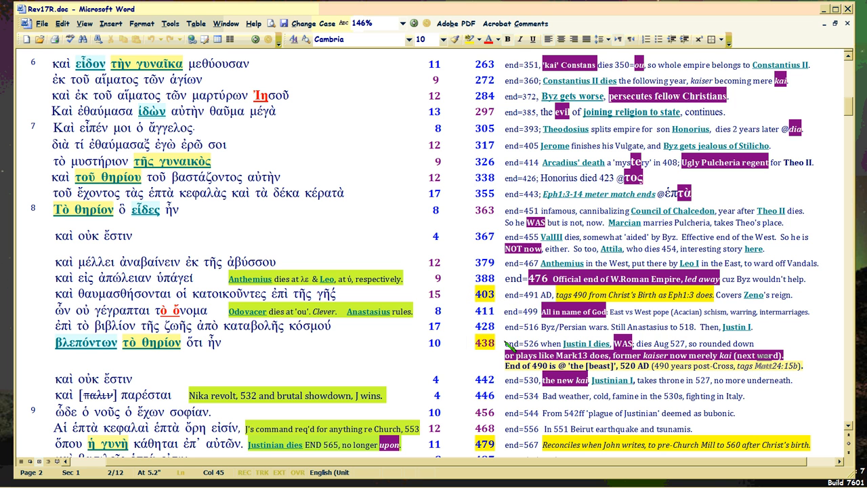
mouse_move(474, 381)
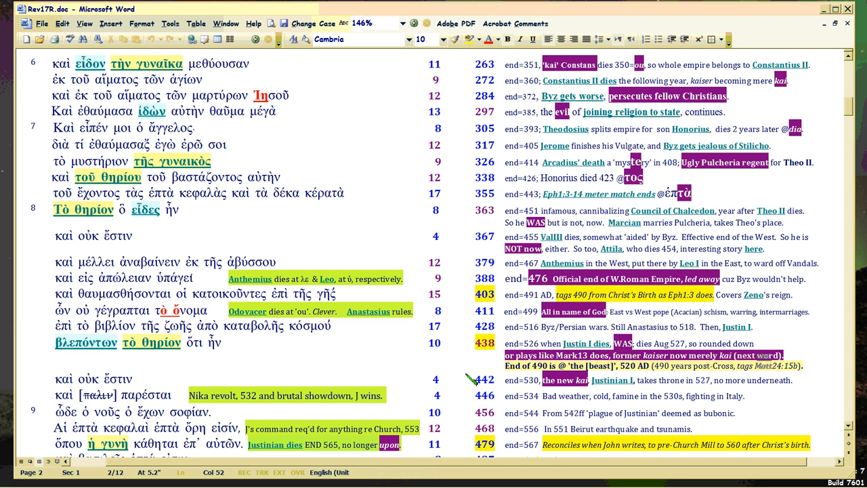
mouse_move(457, 315)
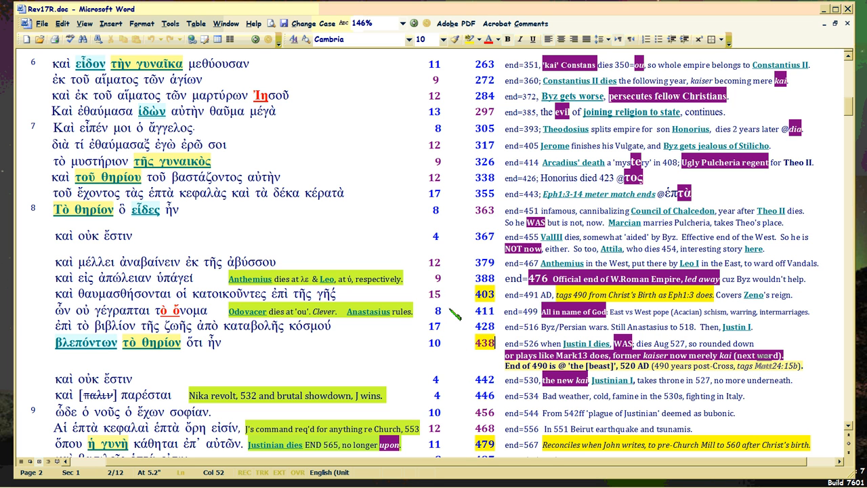